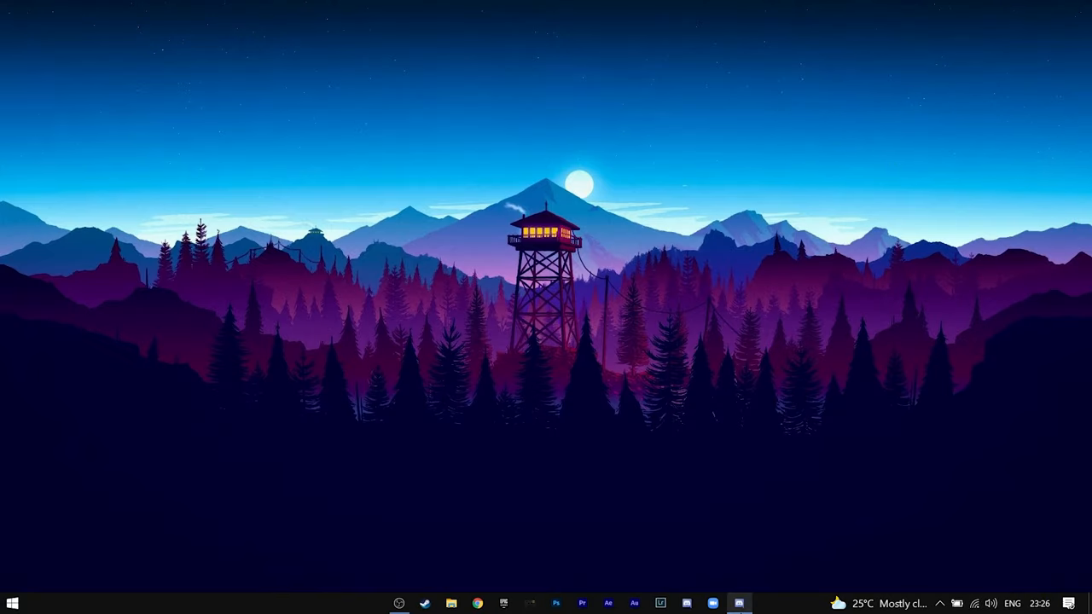
Launch Discord from the desktop to its home view.
{"action": "left_click", "coordinate": [737, 600]}
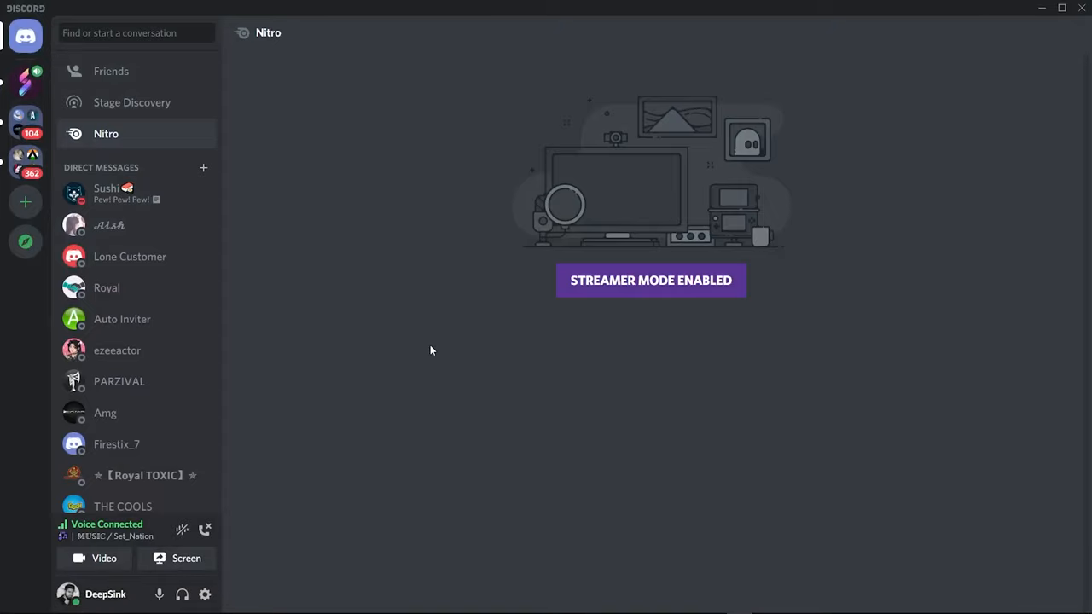
{"action": "mouse_move", "coordinate": [25, 201]}
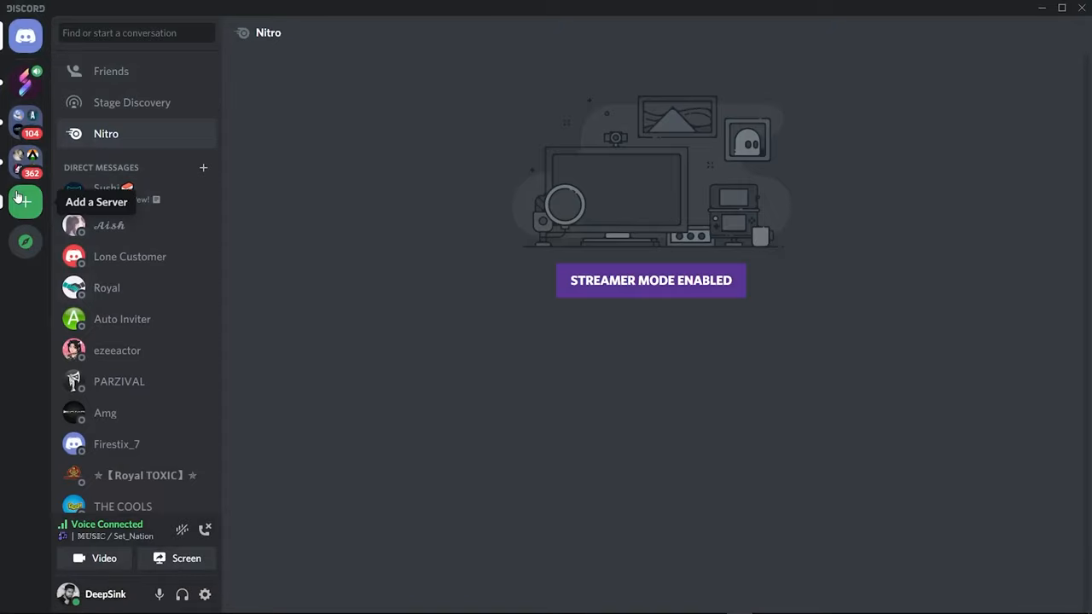
Begin a new server with Create My Own, for me and my friends.
{"action": "left_click", "coordinate": [24, 201]}
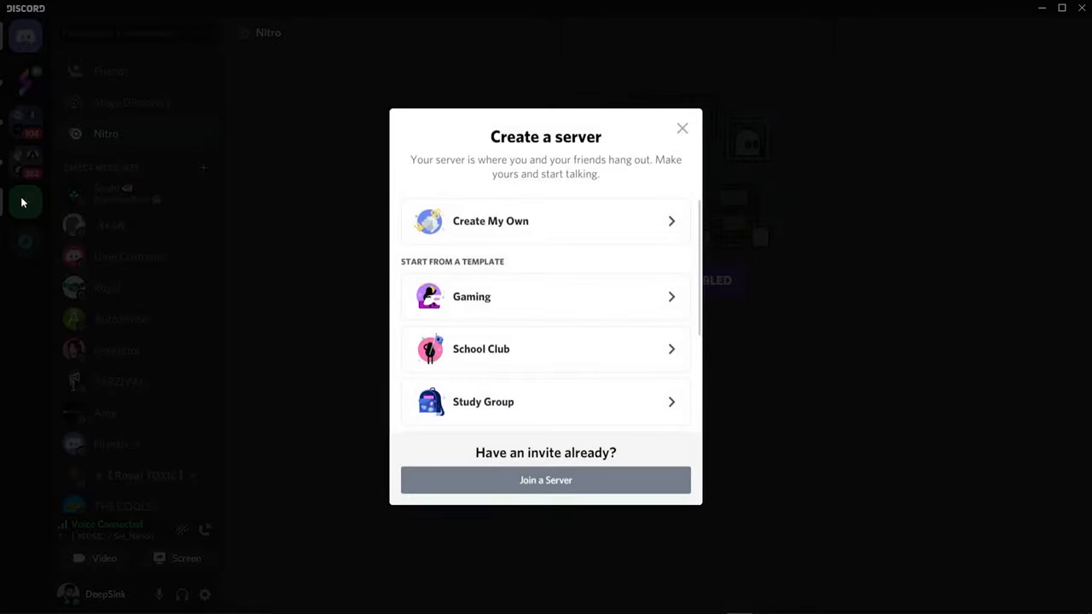
{"action": "mouse_move", "coordinate": [540, 288]}
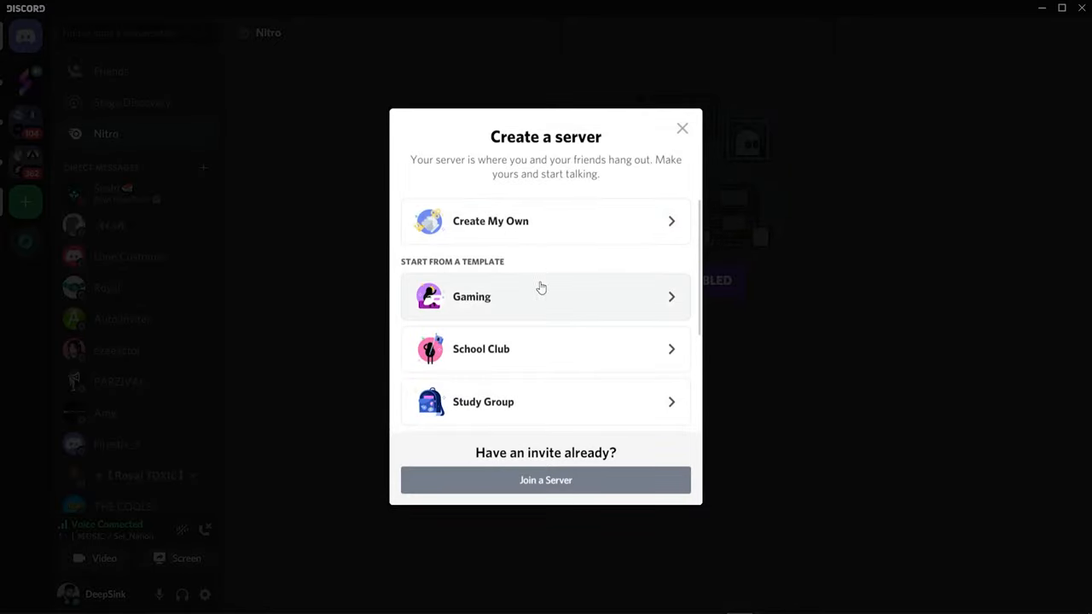
{"action": "scroll", "scroll_direction": "down", "scroll_amount": 3}
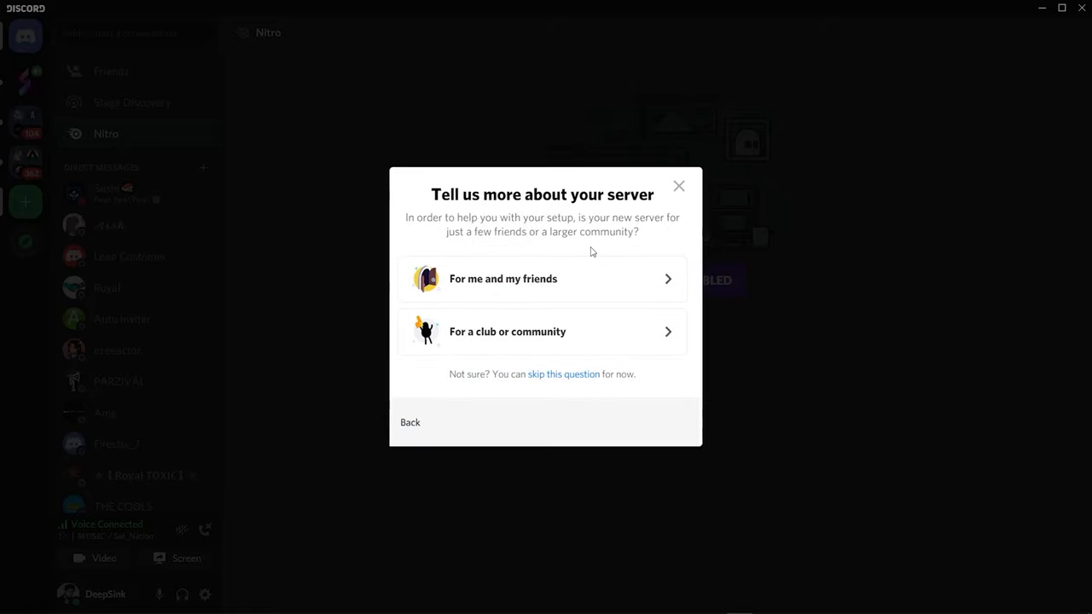
{"action": "mouse_move", "coordinate": [566, 306]}
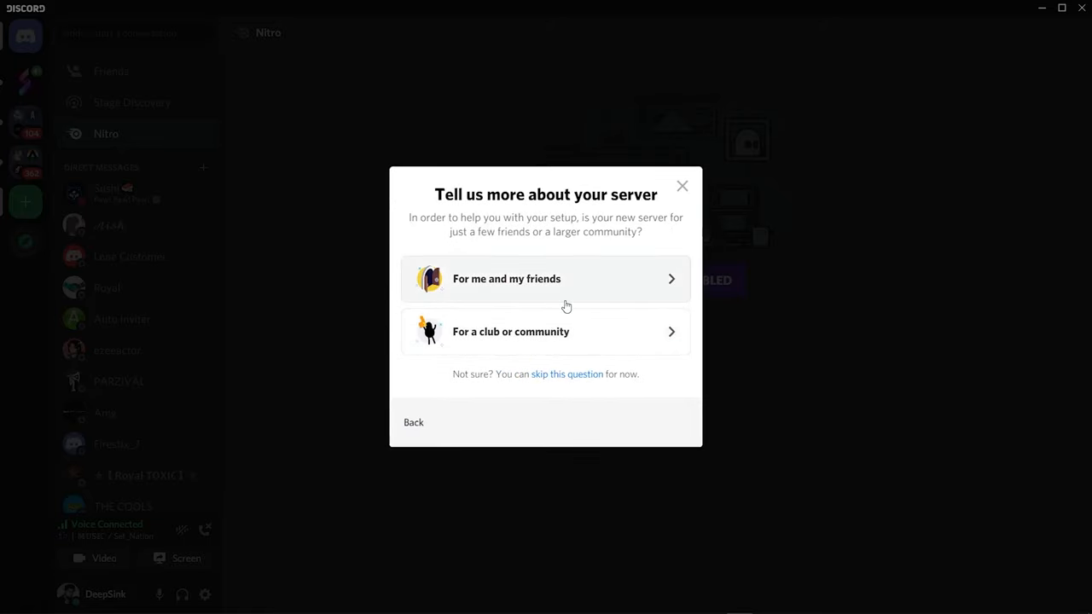
{"action": "mouse_move", "coordinate": [556, 286]}
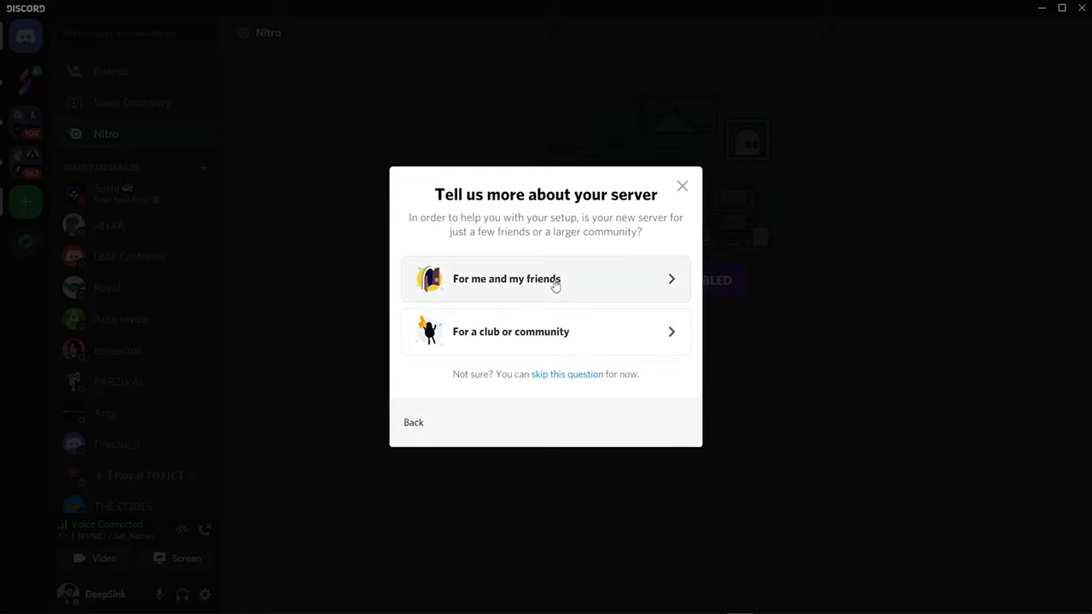
{"action": "mouse_move", "coordinate": [557, 293]}
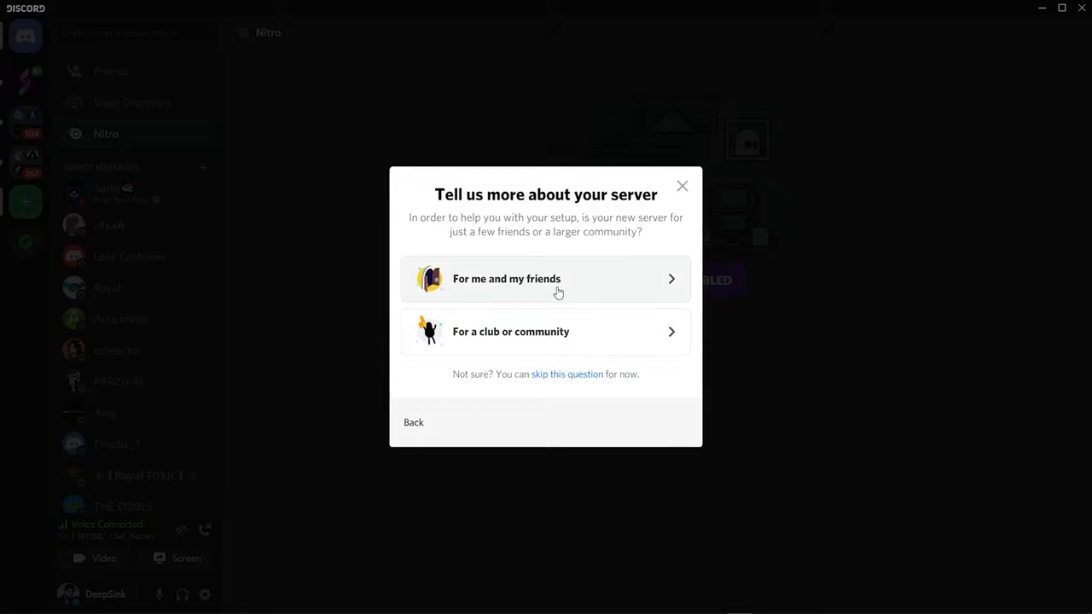
{"action": "mouse_move", "coordinate": [552, 293]}
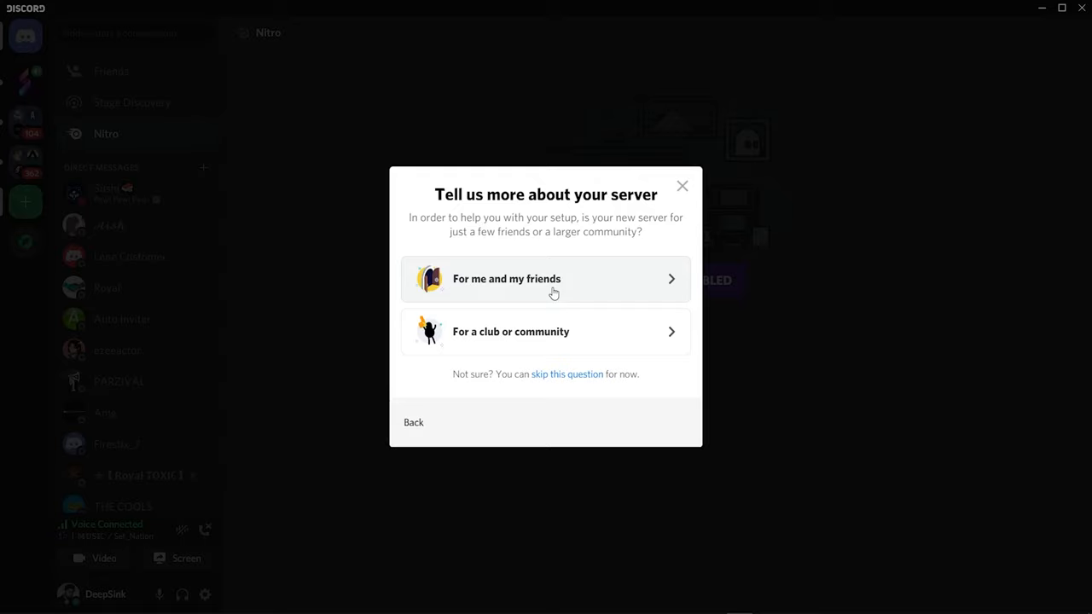
{"action": "mouse_move", "coordinate": [420, 263]}
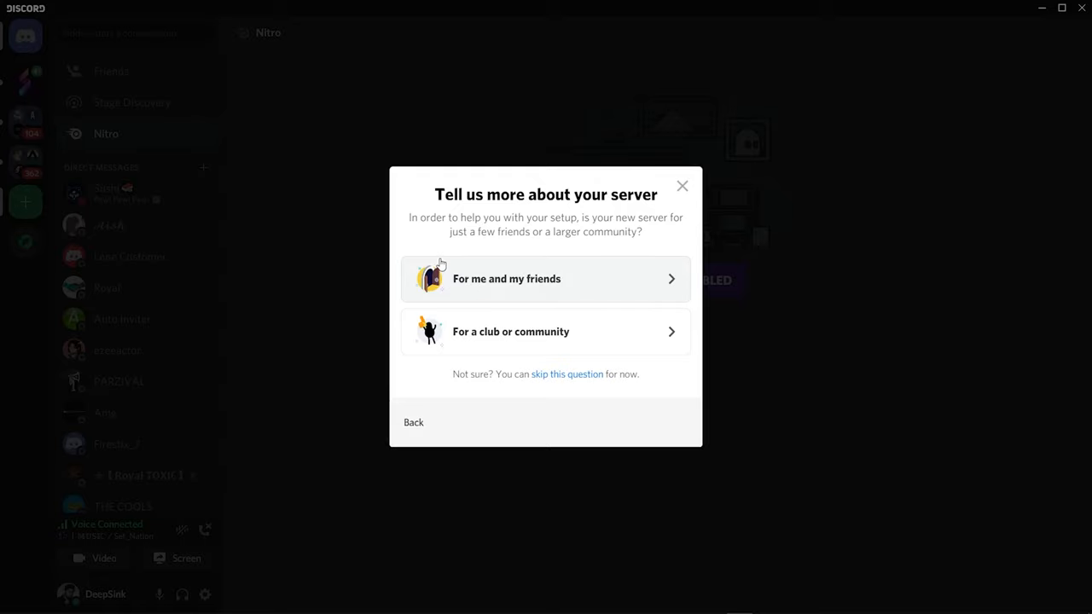
{"action": "mouse_move", "coordinate": [588, 287]}
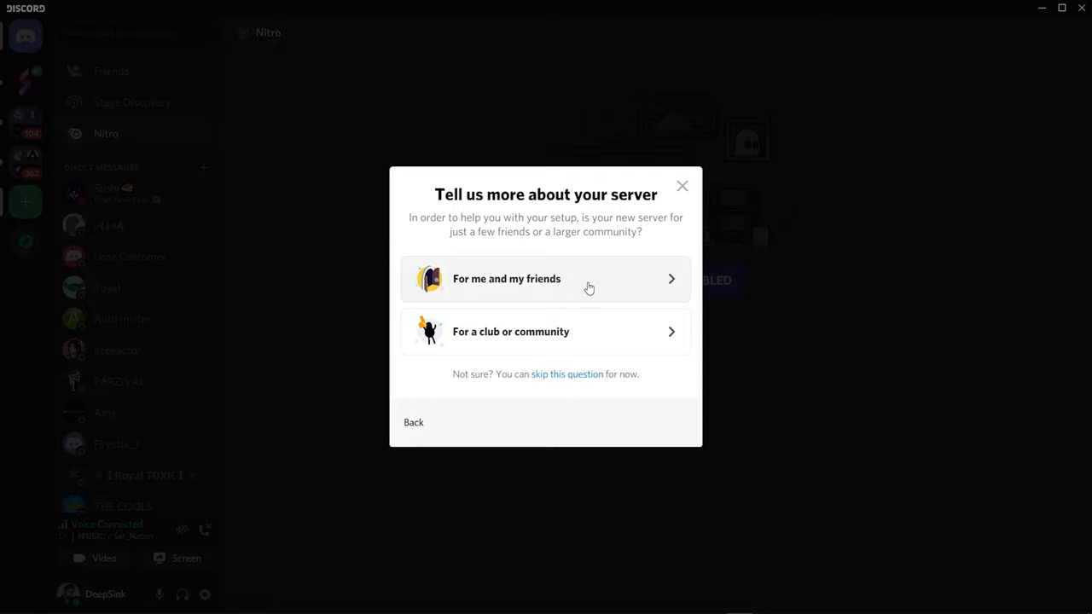
{"action": "mouse_move", "coordinate": [634, 318]}
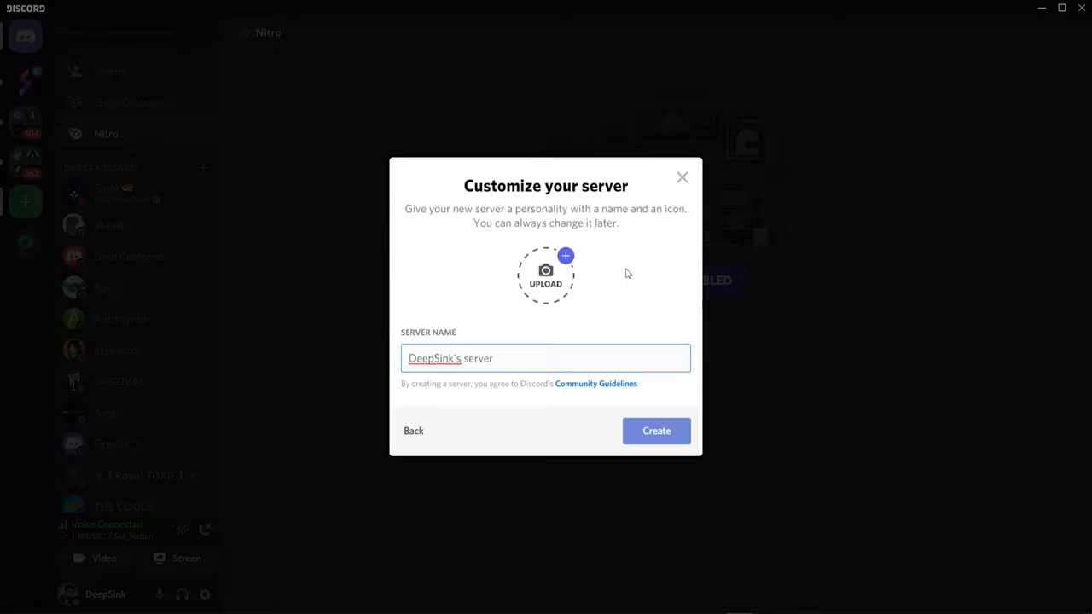
Create the server under its suggested name, DeepSink's server.
{"action": "left_click", "coordinate": [655, 429]}
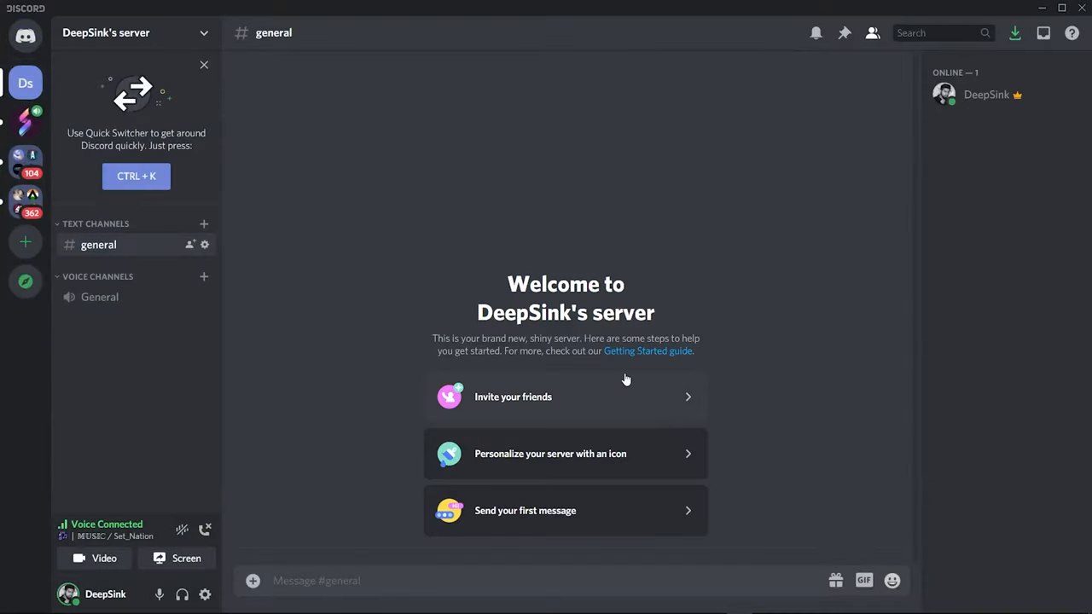
{"action": "mouse_move", "coordinate": [205, 223]}
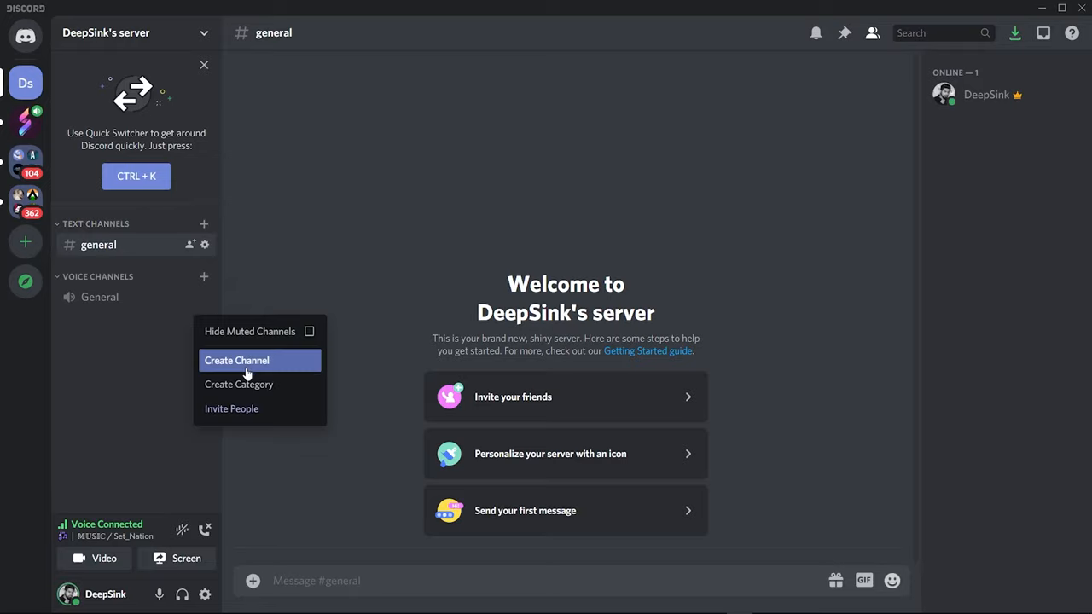
Create a new category named Music in DeepSink's server.
{"action": "left_click", "coordinate": [239, 385]}
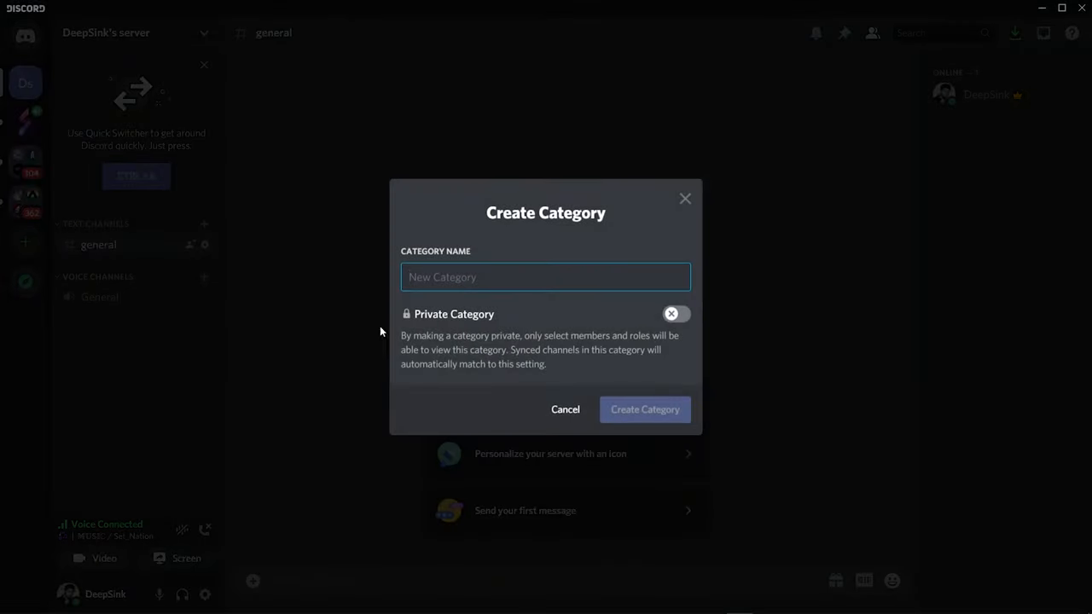
{"action": "type", "text": "Music"}
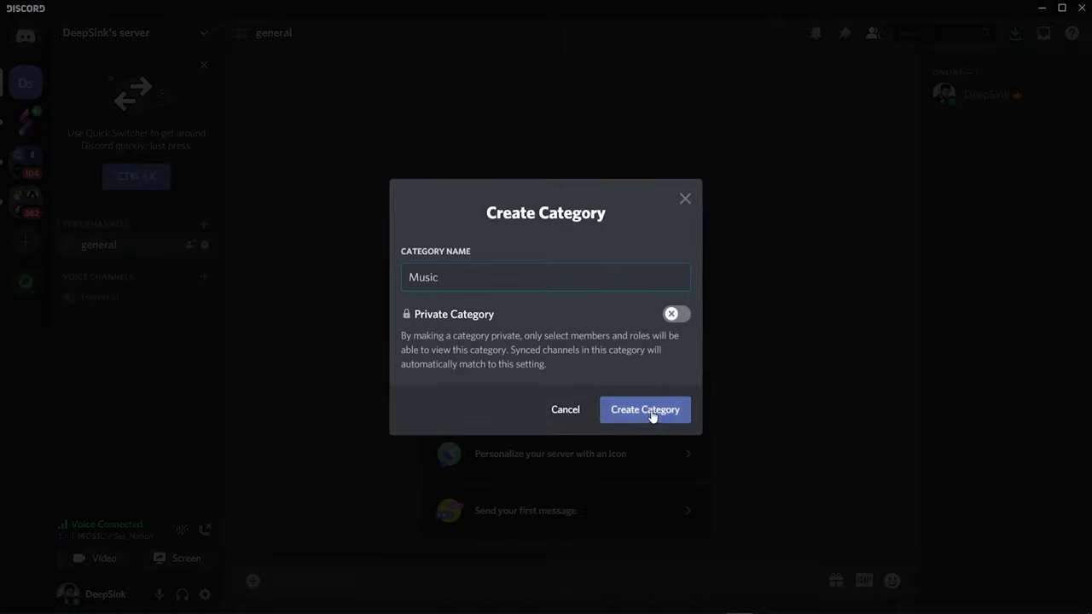
{"action": "left_click", "coordinate": [645, 409]}
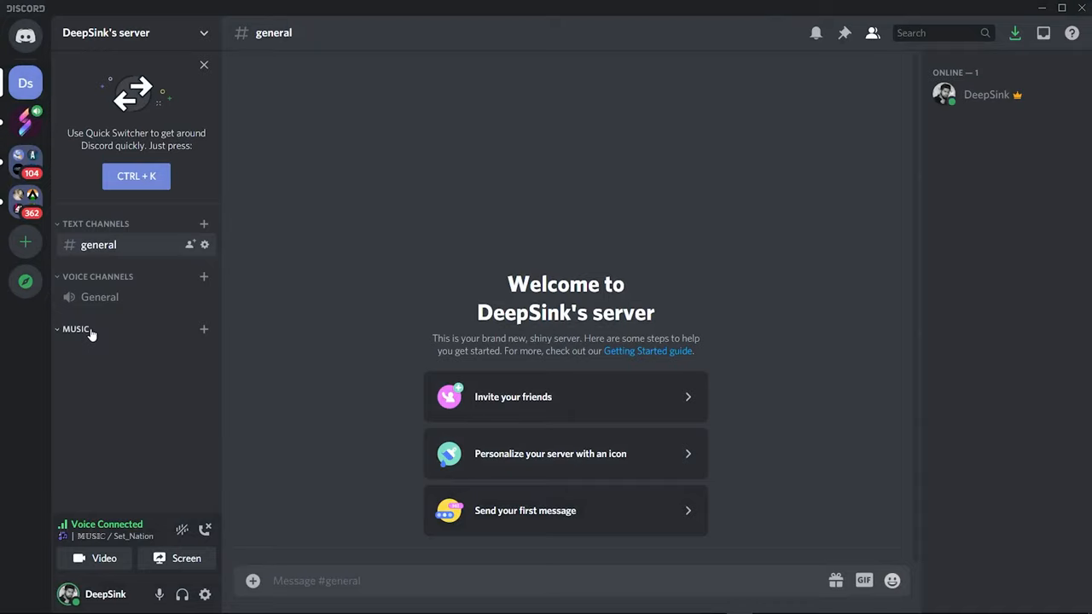
Create a text channel named music-commands under the Music category.
{"action": "left_click", "coordinate": [203, 330]}
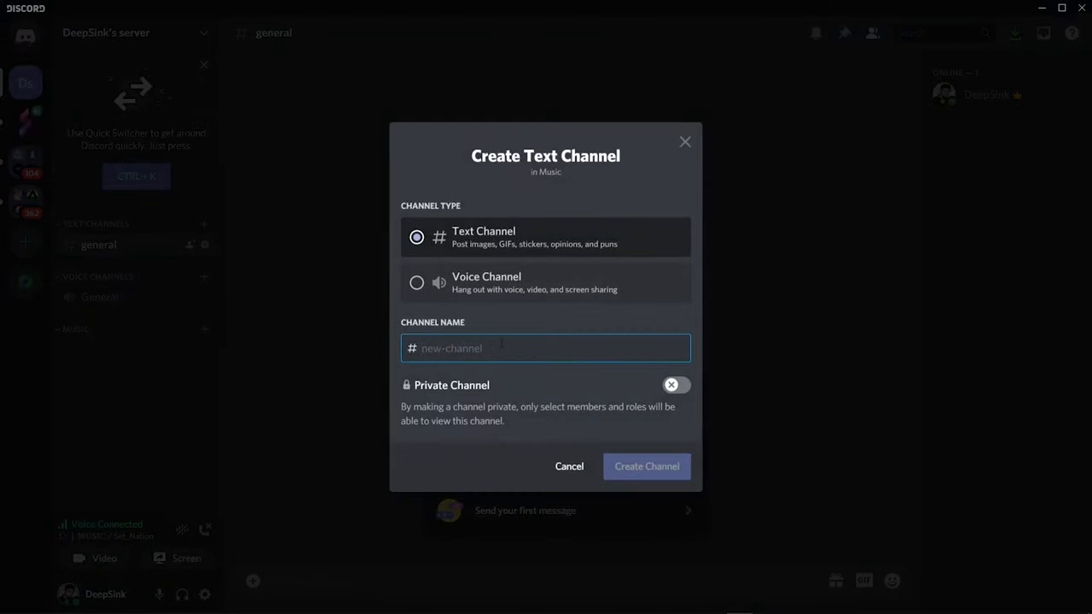
{"action": "type", "text": "music-co"}
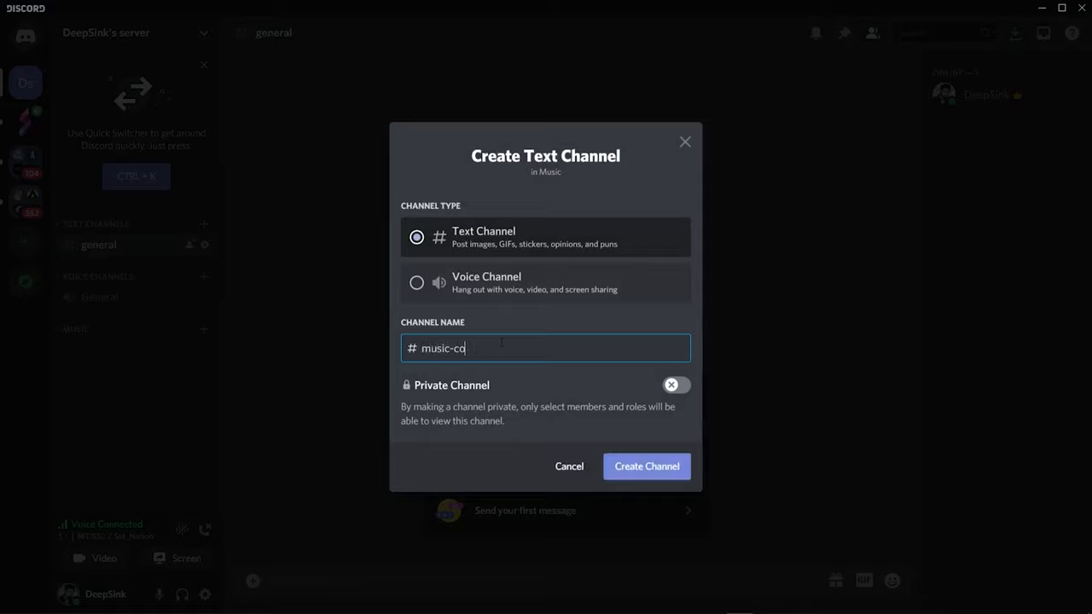
{"action": "type", "text": "mmands"}
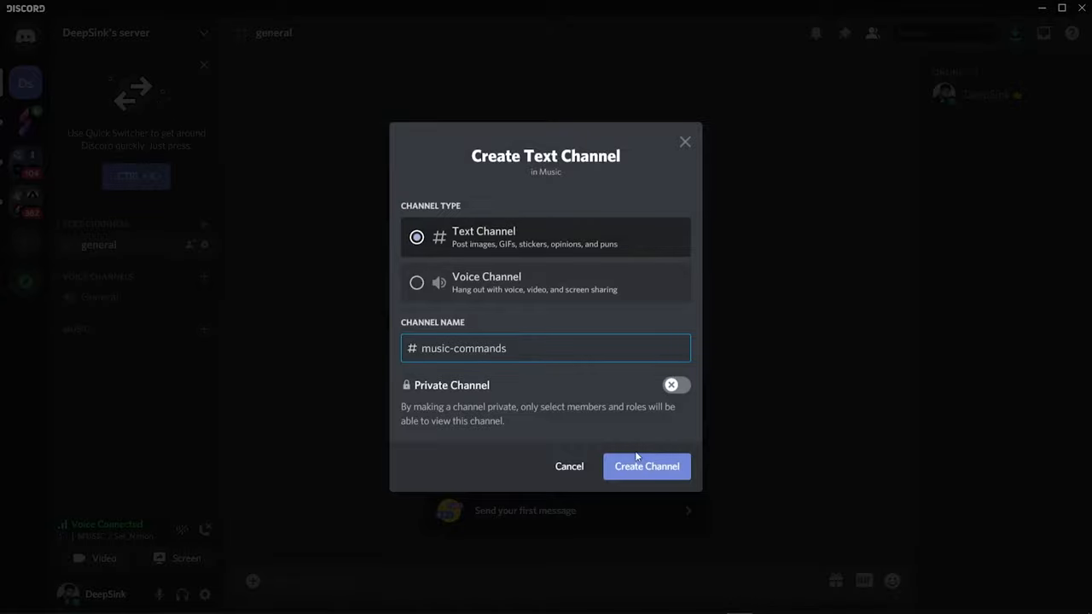
{"action": "left_click", "coordinate": [645, 465]}
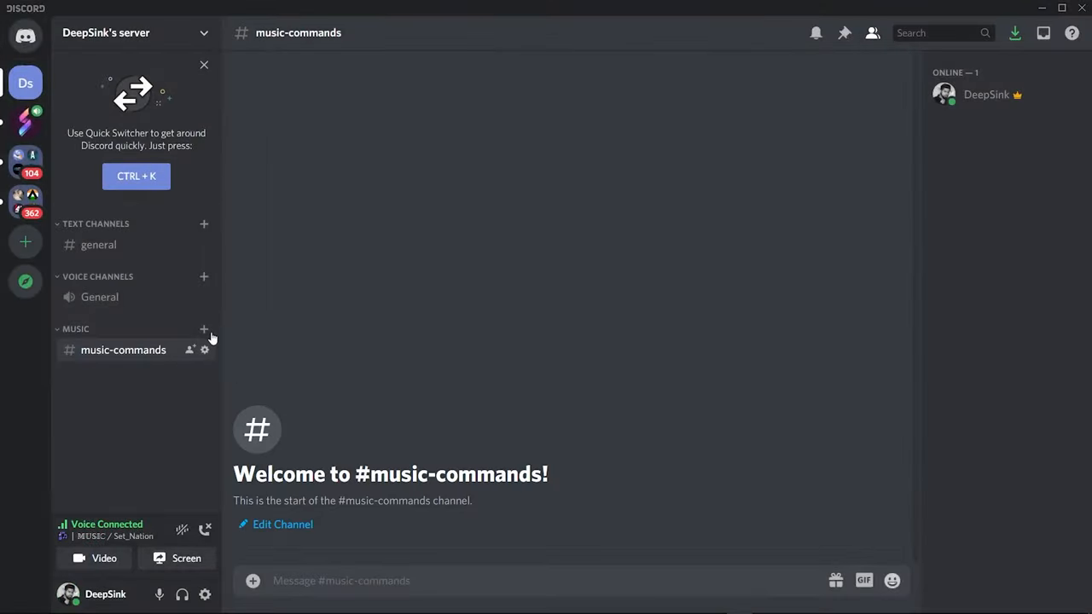
Create a voice channel named MUSIC under the Music category.
{"action": "left_click", "coordinate": [205, 327]}
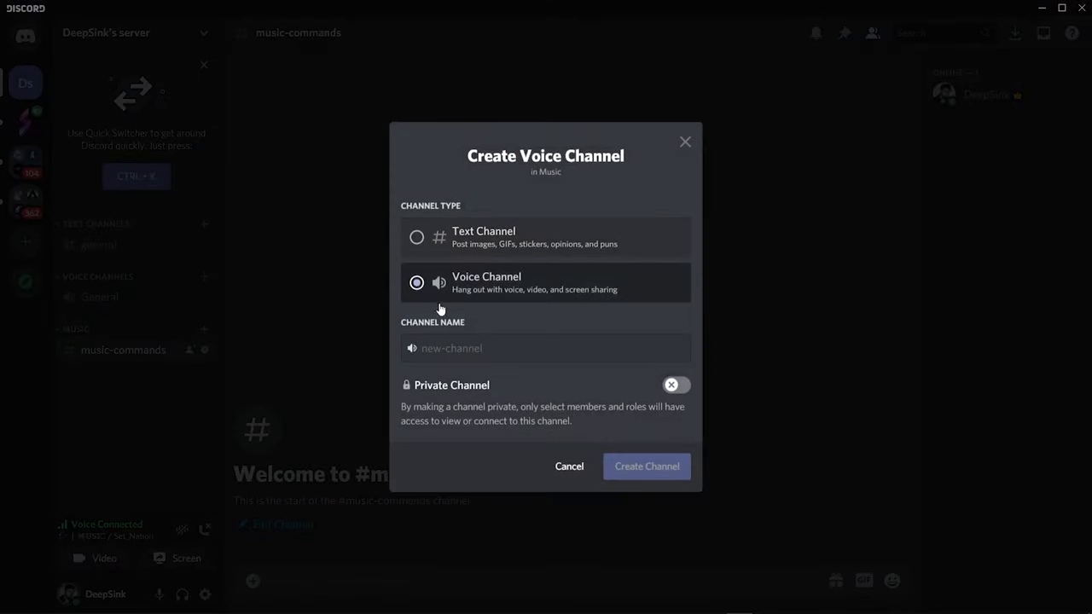
{"action": "left_click", "coordinate": [546, 348]}
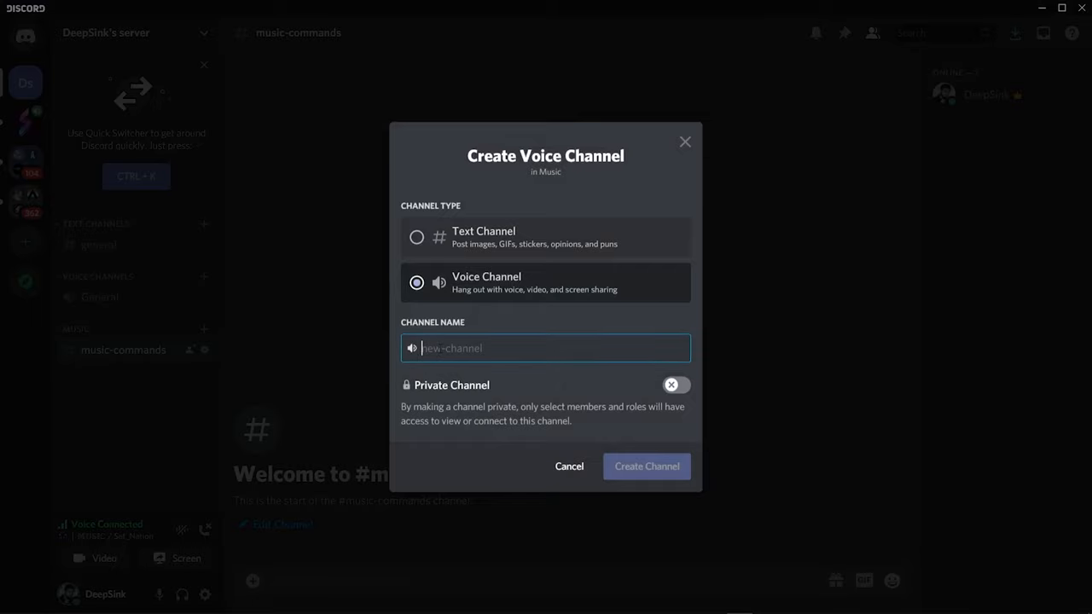
{"action": "type", "text": "MUSIC"}
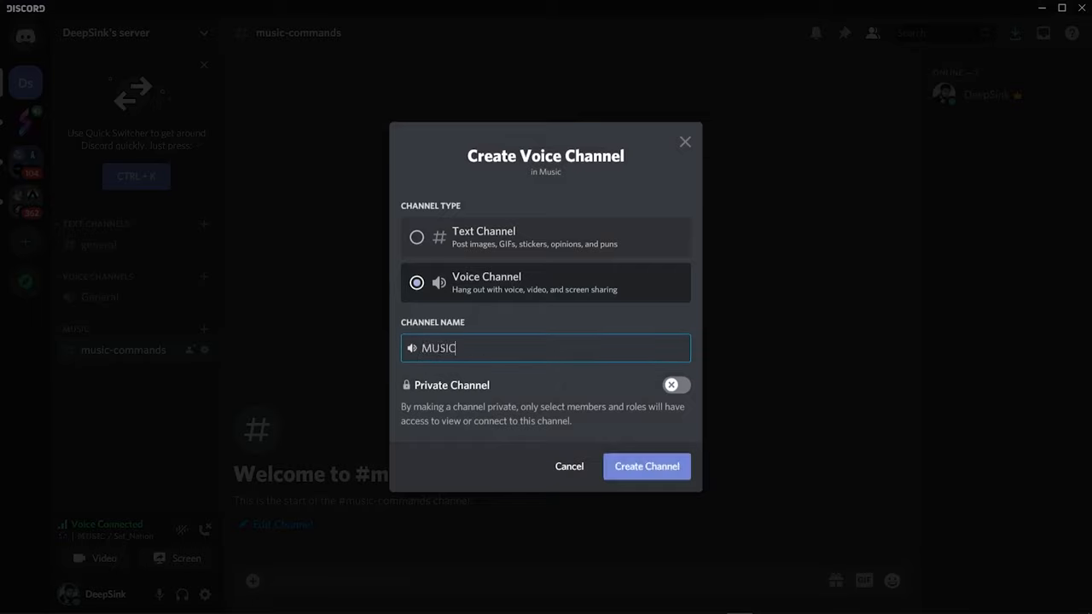
{"action": "left_click", "coordinate": [646, 465]}
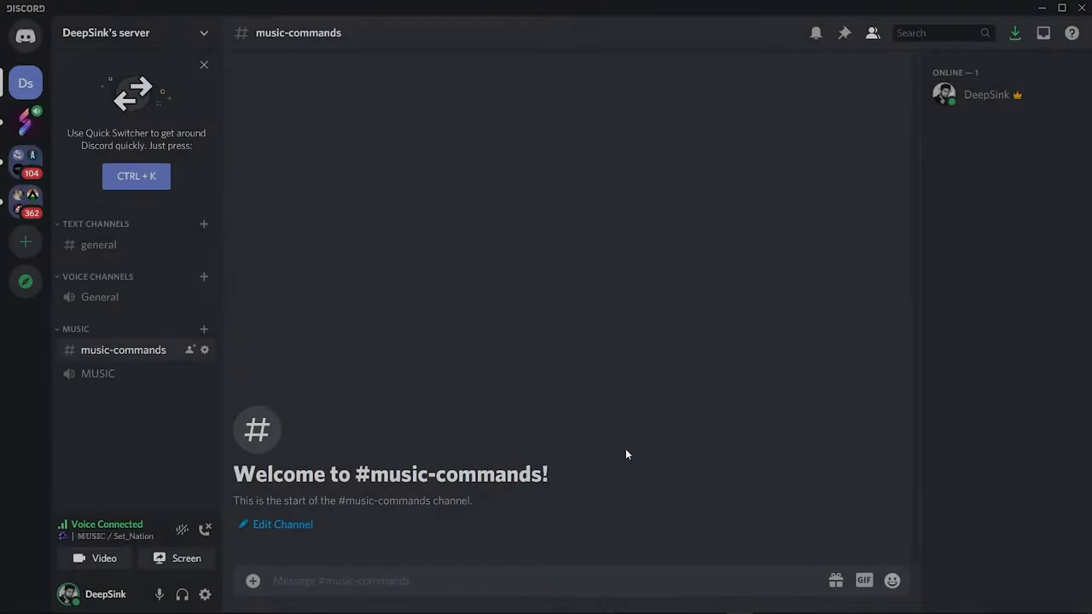
{"action": "mouse_move", "coordinate": [133, 372]}
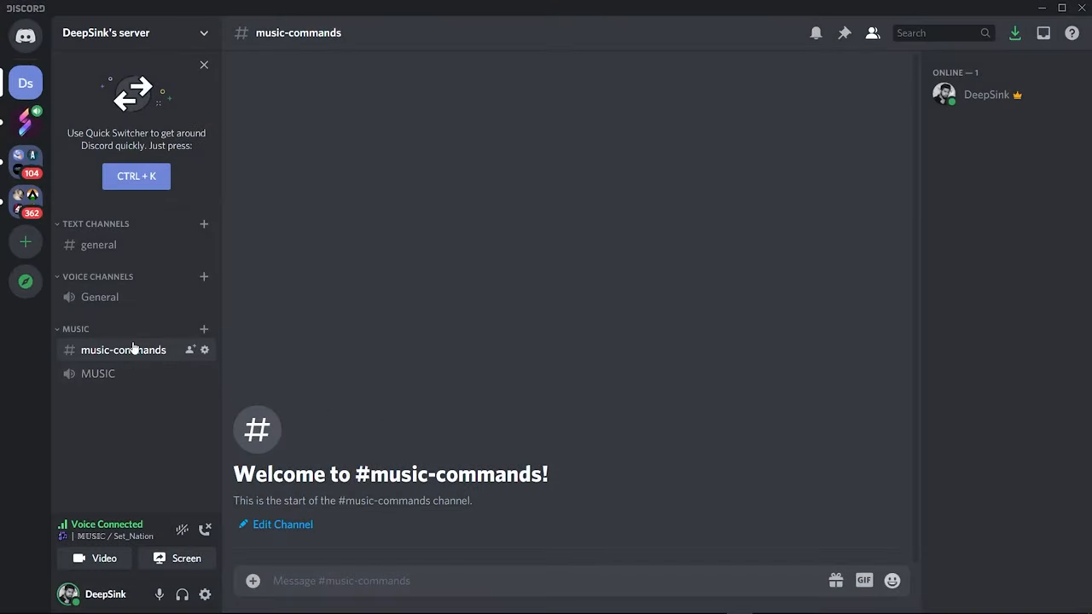
{"action": "mouse_move", "coordinate": [392, 249]}
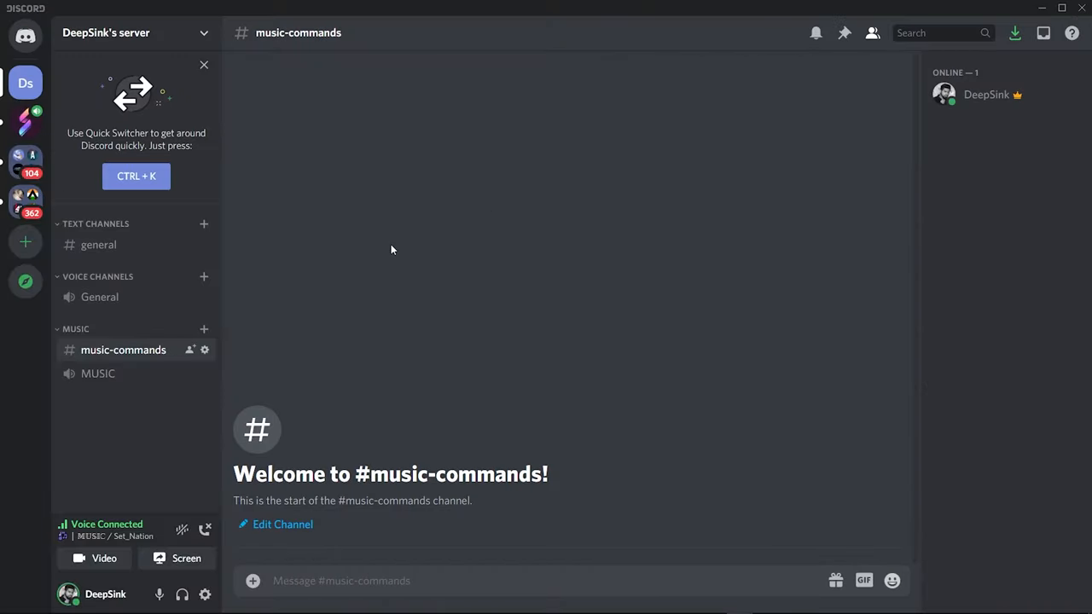
{"action": "mouse_move", "coordinate": [367, 232]}
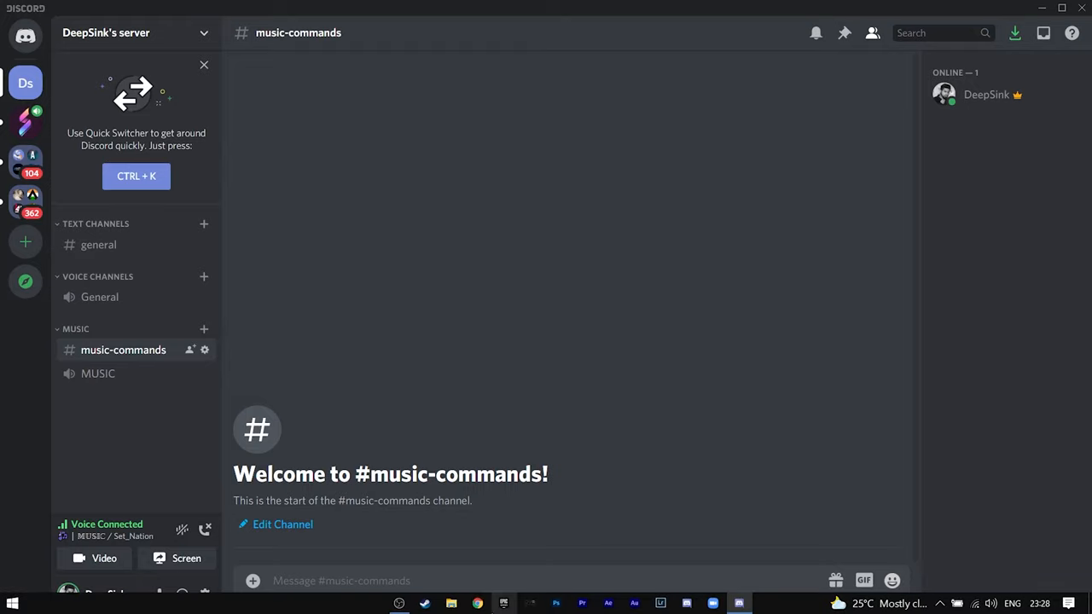
Find MEE6 on the web and add it to Discord.
{"action": "left_click", "coordinate": [467, 604]}
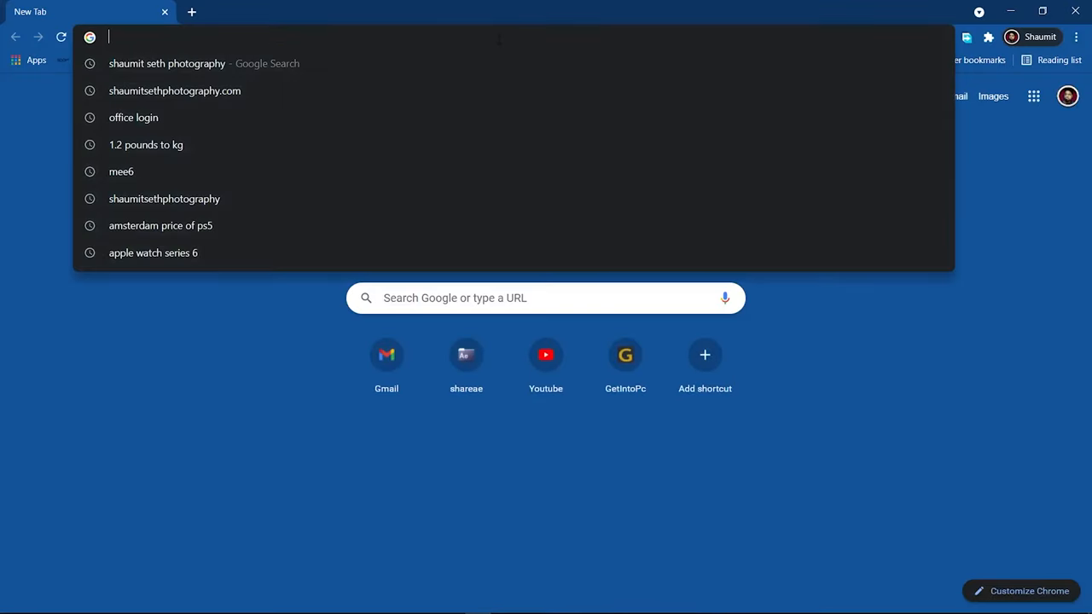
{"action": "type", "text": "ME6"}
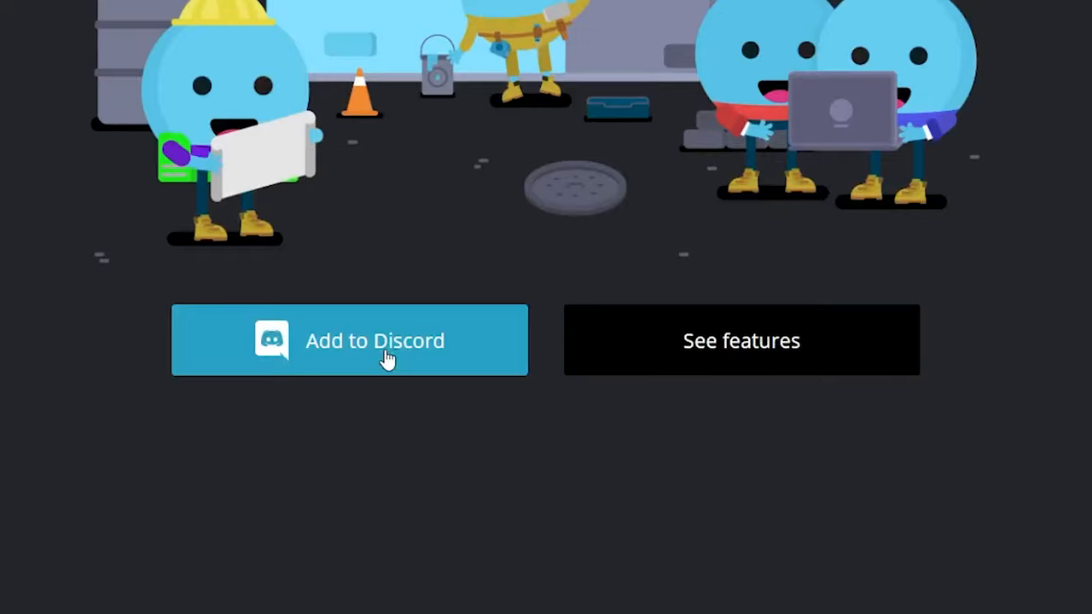
{"action": "left_click", "coordinate": [348, 339]}
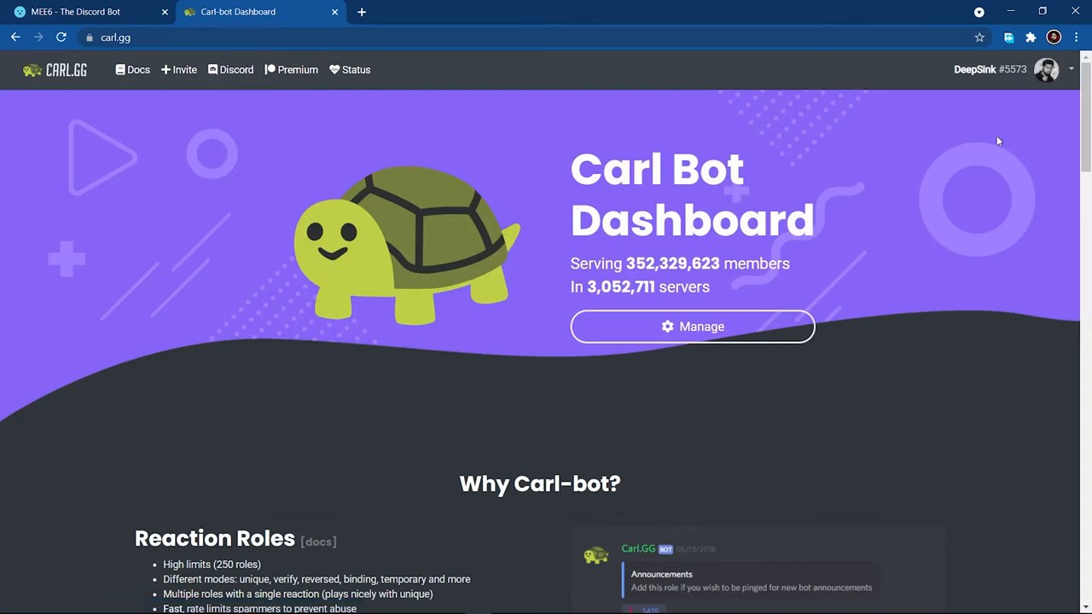
From carl.gg's Manage page, invite Carl-bot to DeepSink's server.
{"action": "scroll", "scroll_direction": "down", "scroll_amount": 3}
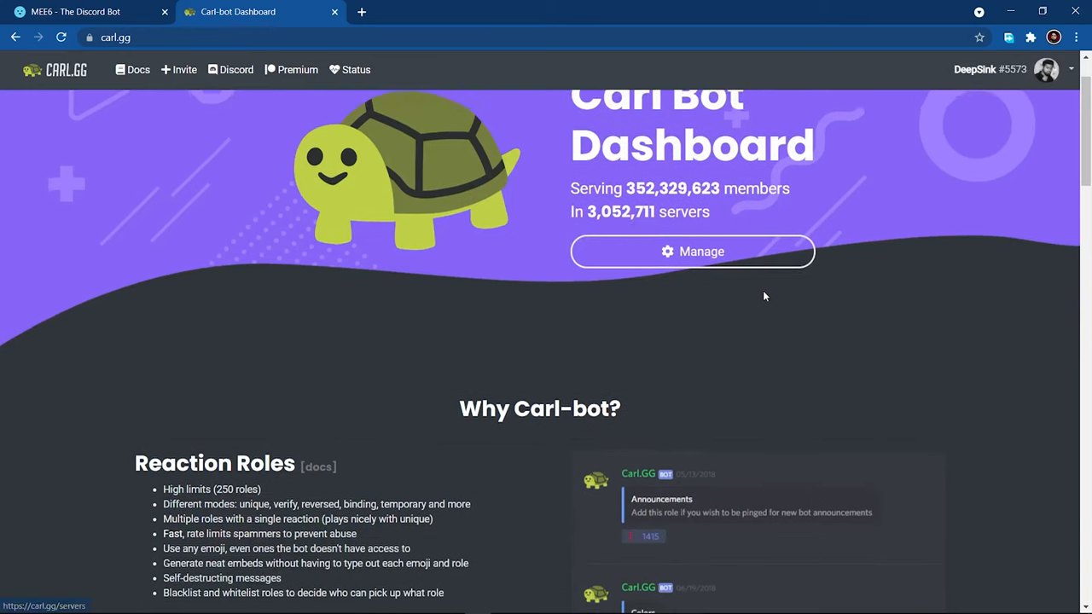
{"action": "left_click", "coordinate": [693, 250]}
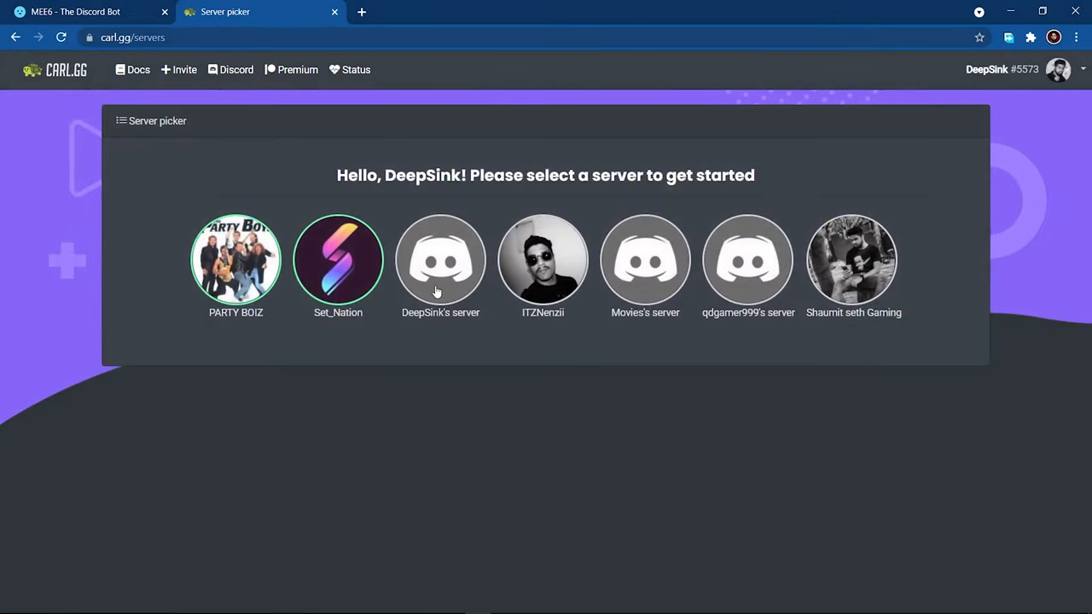
{"action": "left_click", "coordinate": [440, 259]}
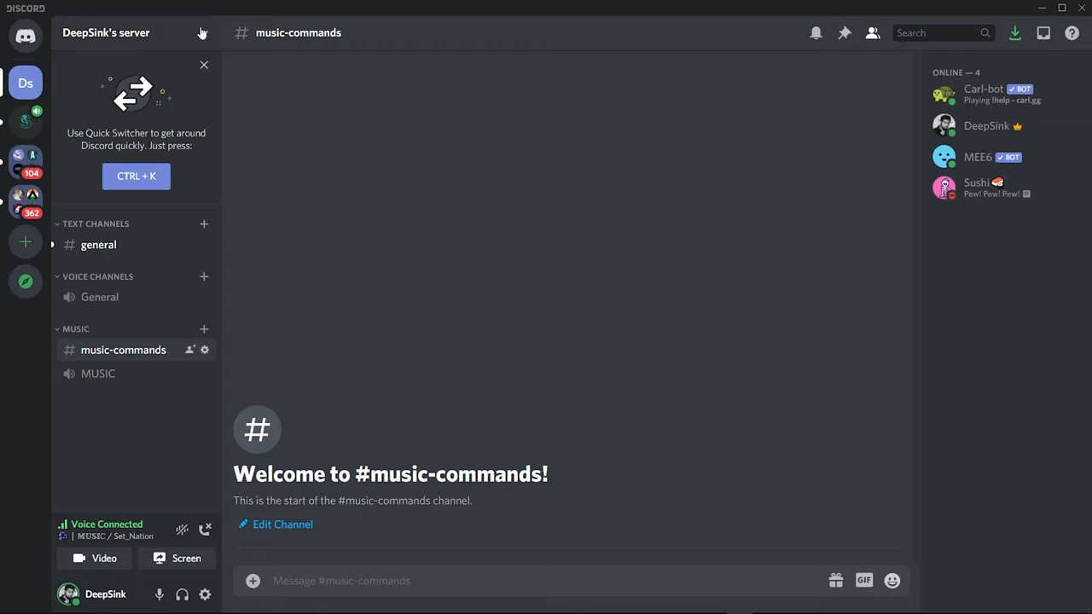
Go to DeepSink's Server Settings and its Roles page.
{"action": "left_click", "coordinate": [128, 32]}
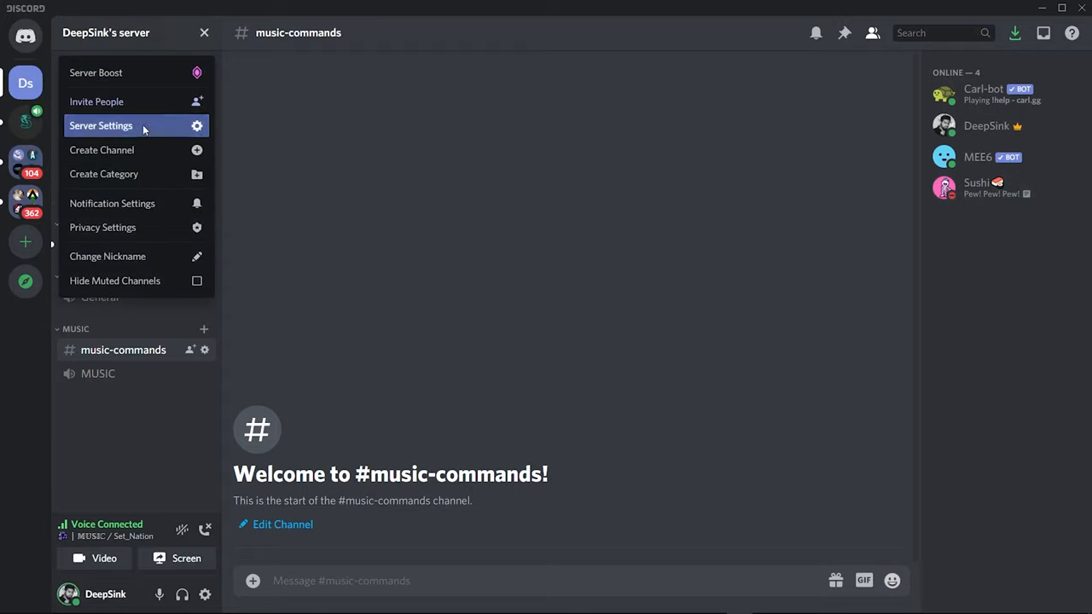
{"action": "left_click", "coordinate": [100, 126]}
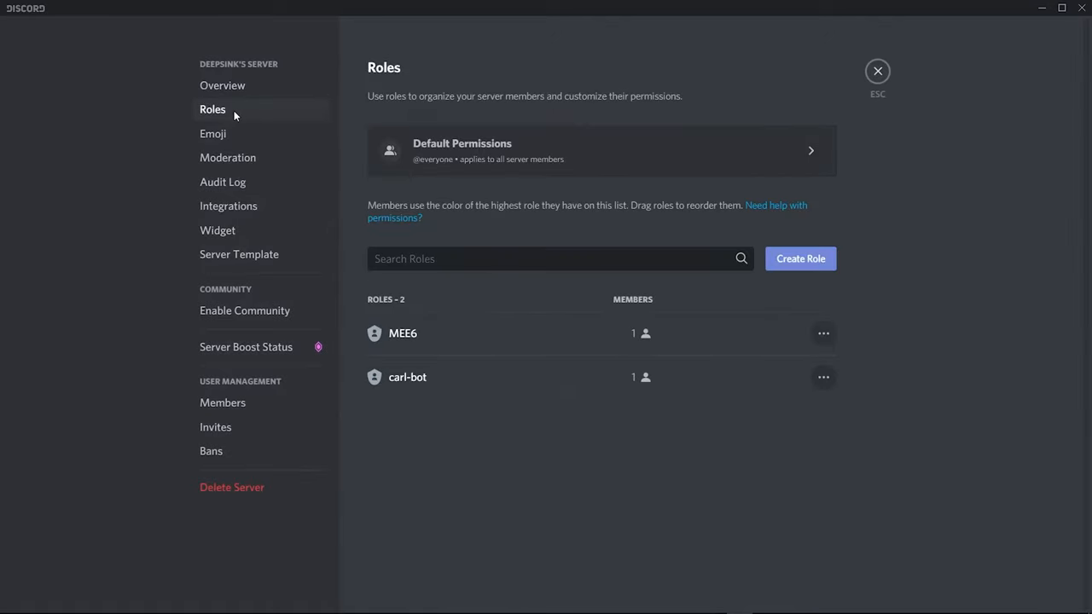
{"action": "mouse_move", "coordinate": [800, 259]}
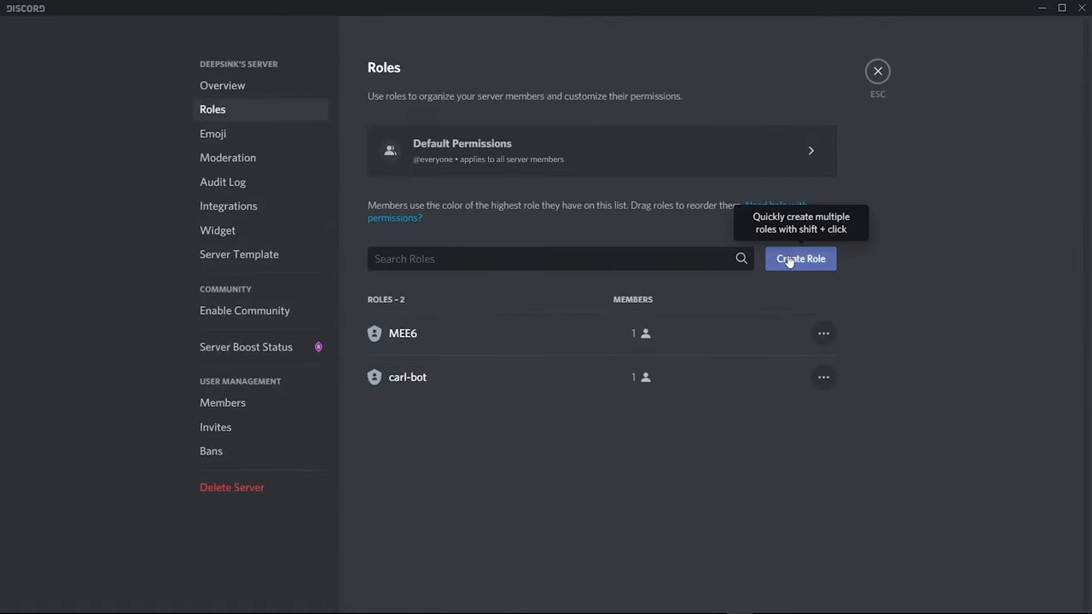
Create a new role named Member.
{"action": "left_click", "coordinate": [800, 259]}
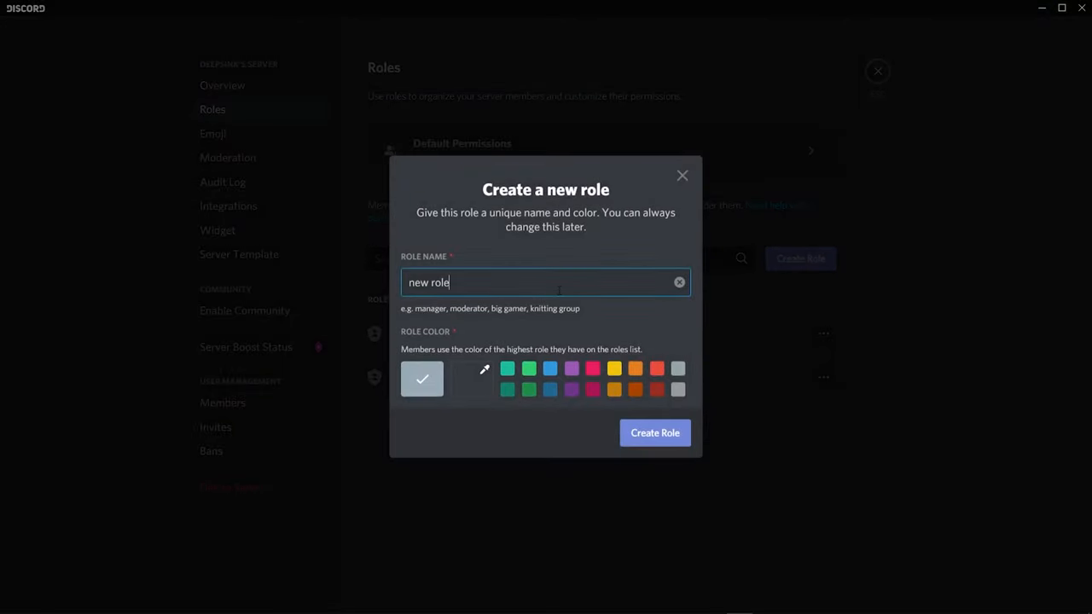
{"action": "type", "text": "M"}
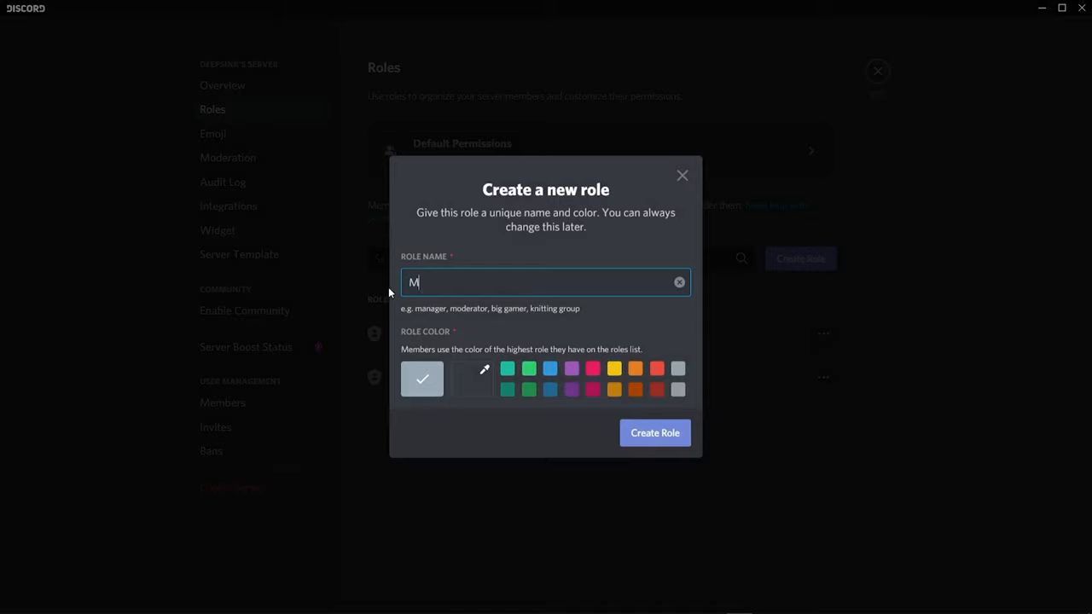
{"action": "type", "text": "ember"}
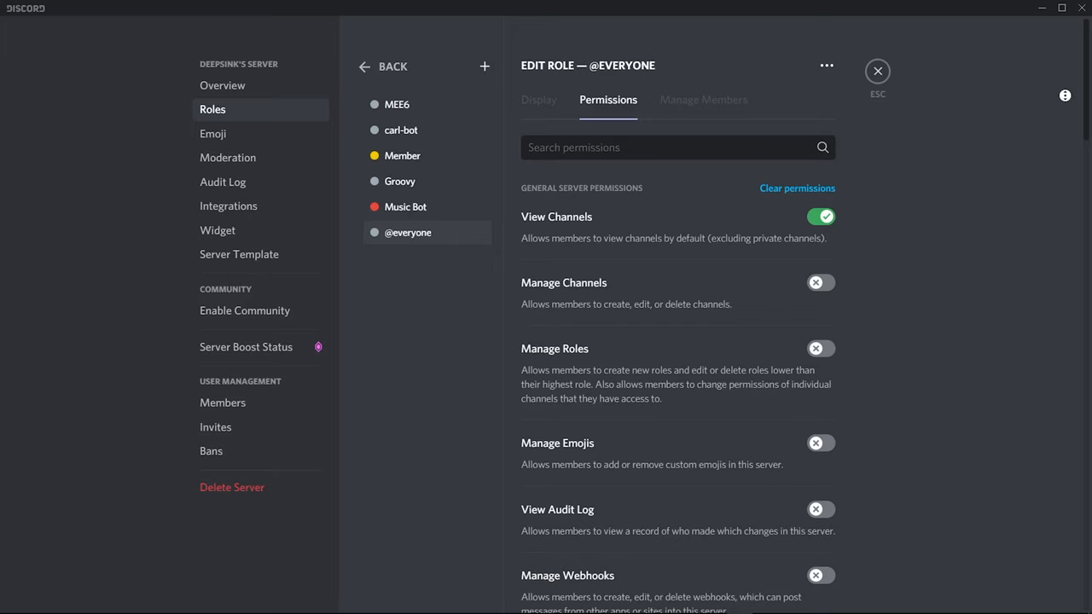
{"action": "scroll", "scroll_direction": "down", "scroll_amount": 3}
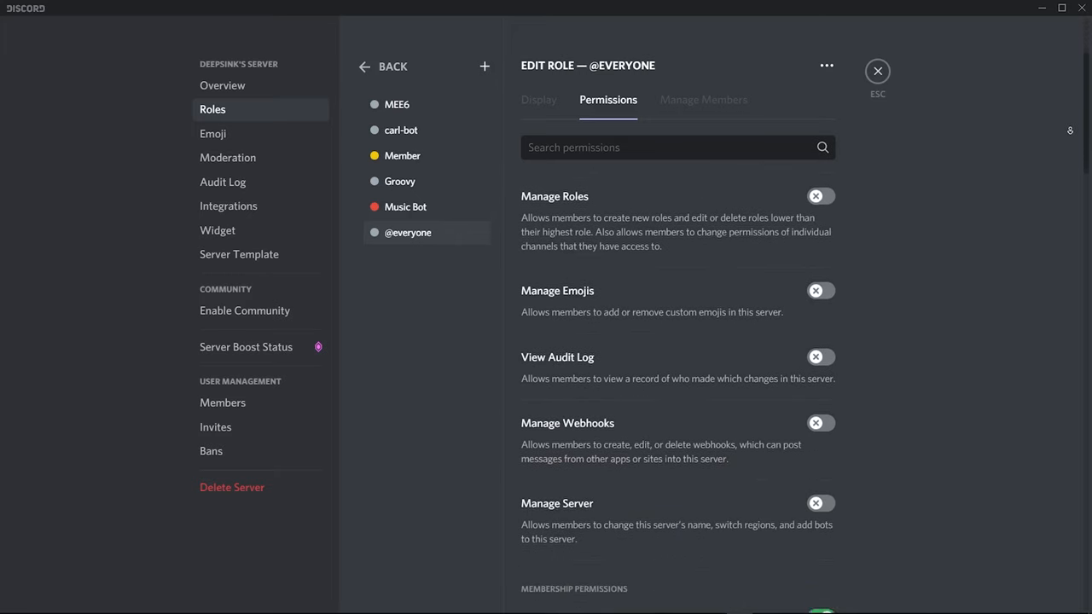
{"action": "scroll", "scroll_direction": "down", "scroll_amount": 3}
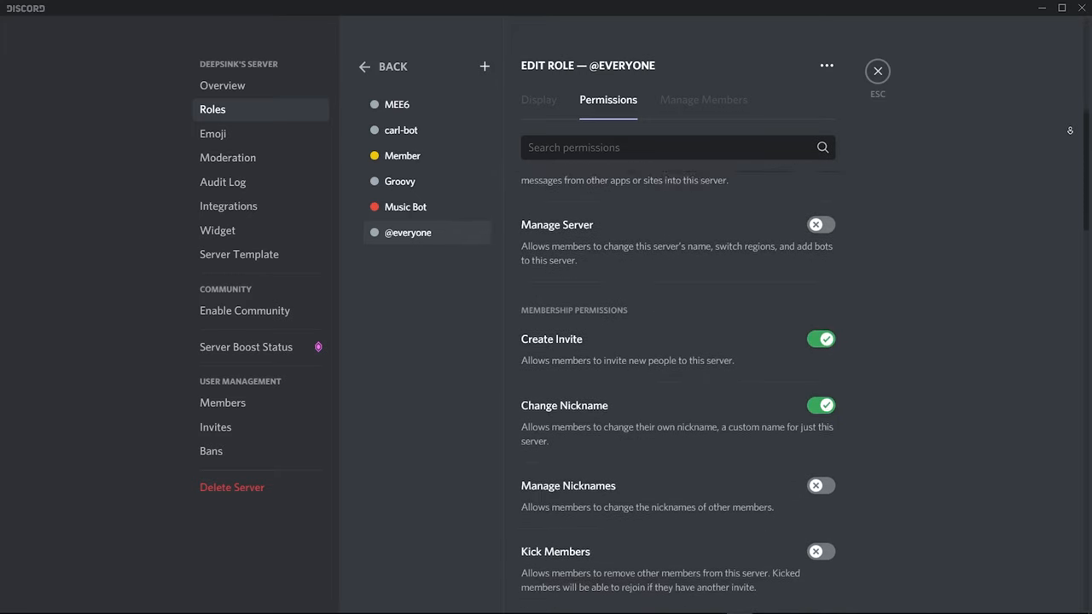
{"action": "scroll", "scroll_direction": "down", "scroll_amount": 3}
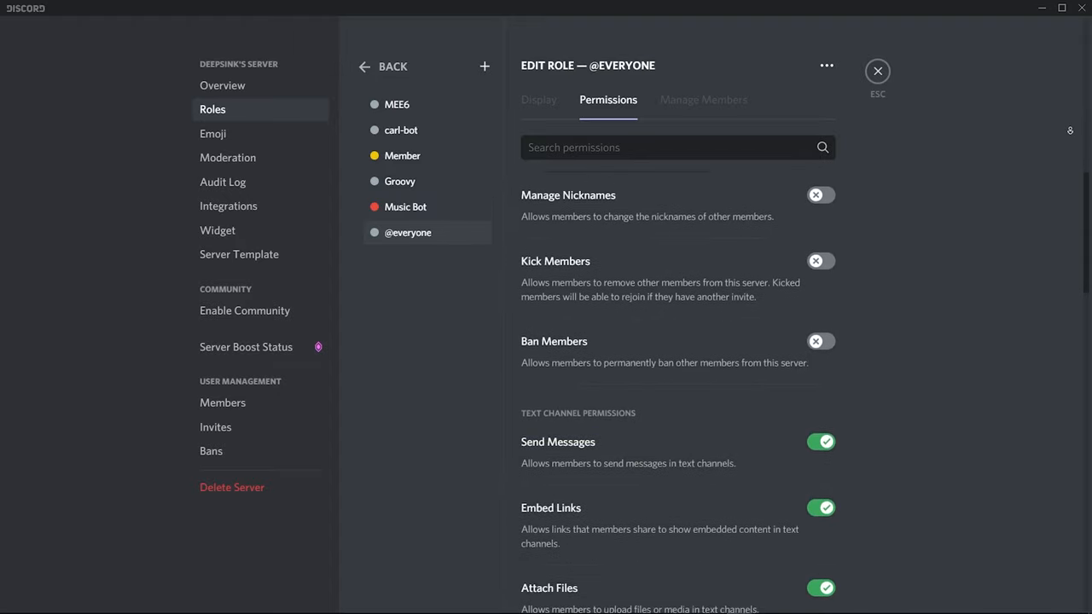
{"action": "scroll", "scroll_direction": "down", "scroll_amount": 3}
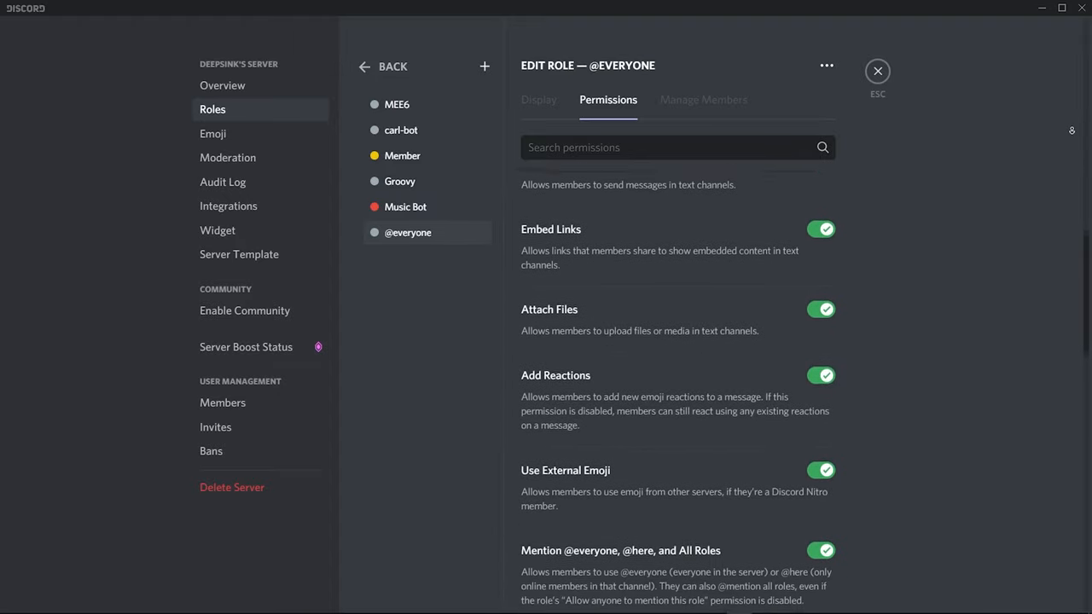
{"action": "scroll", "scroll_direction": "down", "scroll_amount": 3}
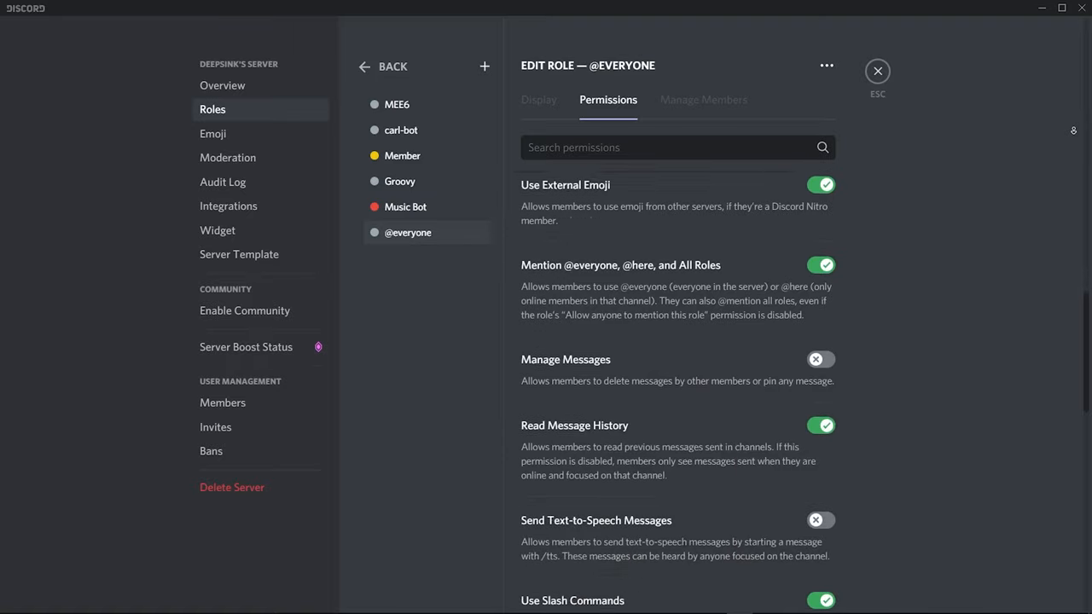
{"action": "scroll", "scroll_direction": "down", "scroll_amount": 3}
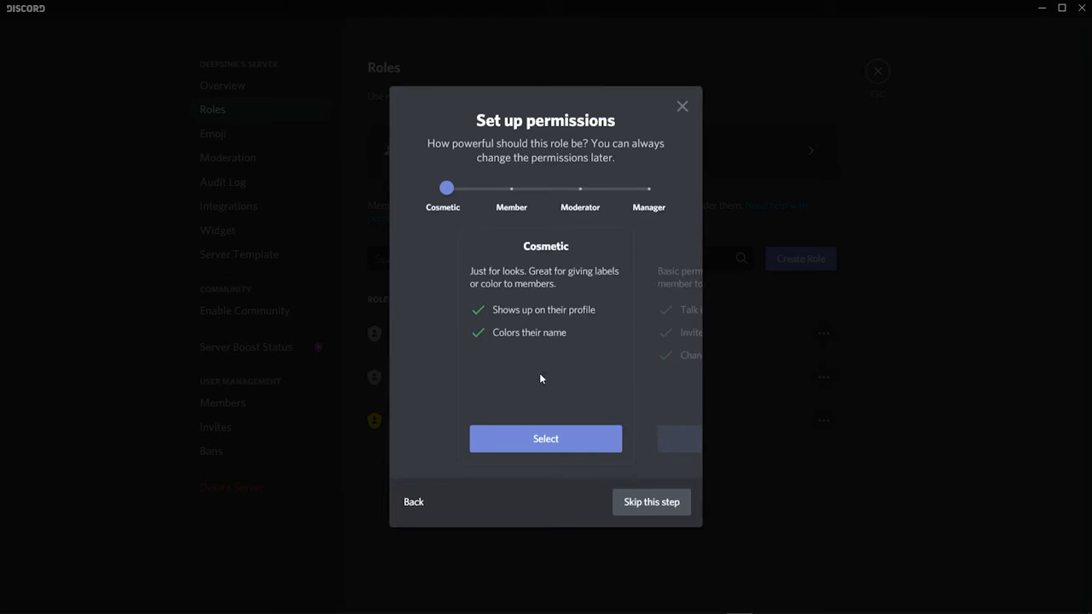
Skip setting a permission level for the new role.
{"action": "left_click", "coordinate": [546, 439]}
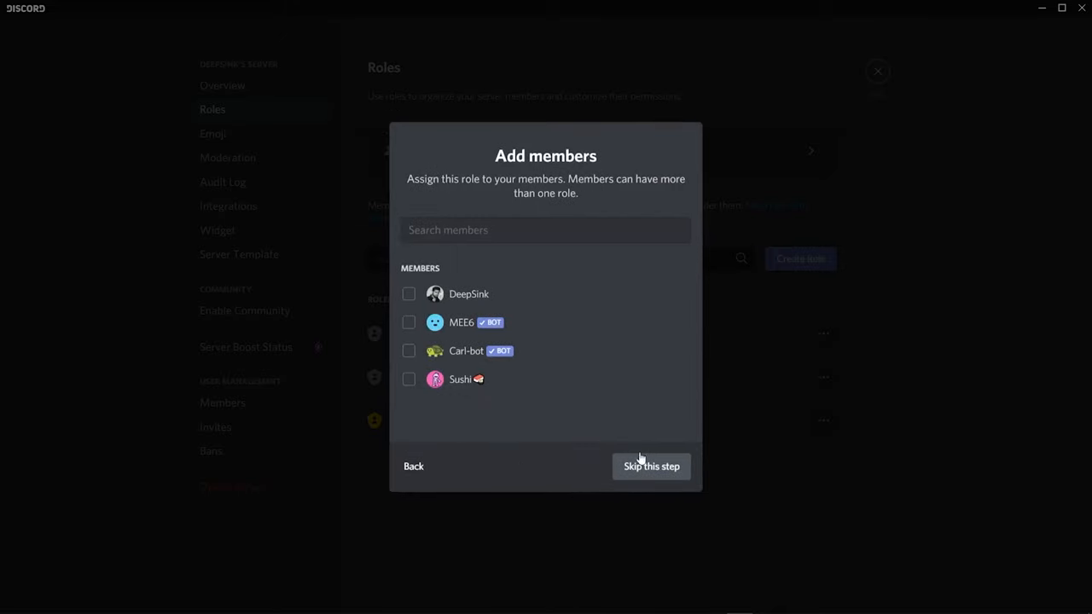
{"action": "mouse_move", "coordinate": [468, 385]}
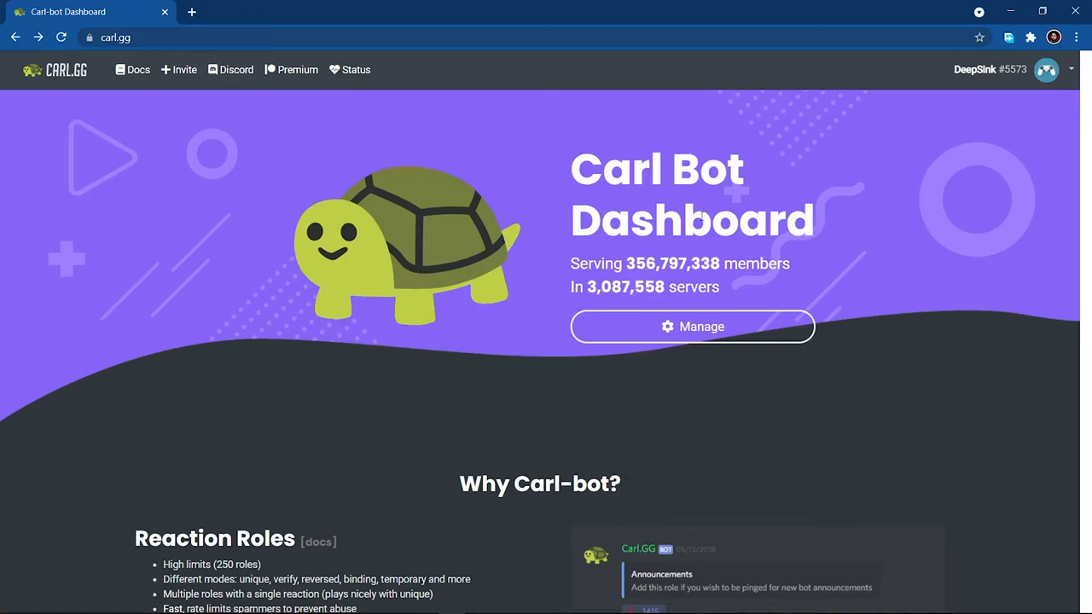
{"action": "mouse_move", "coordinate": [908, 255]}
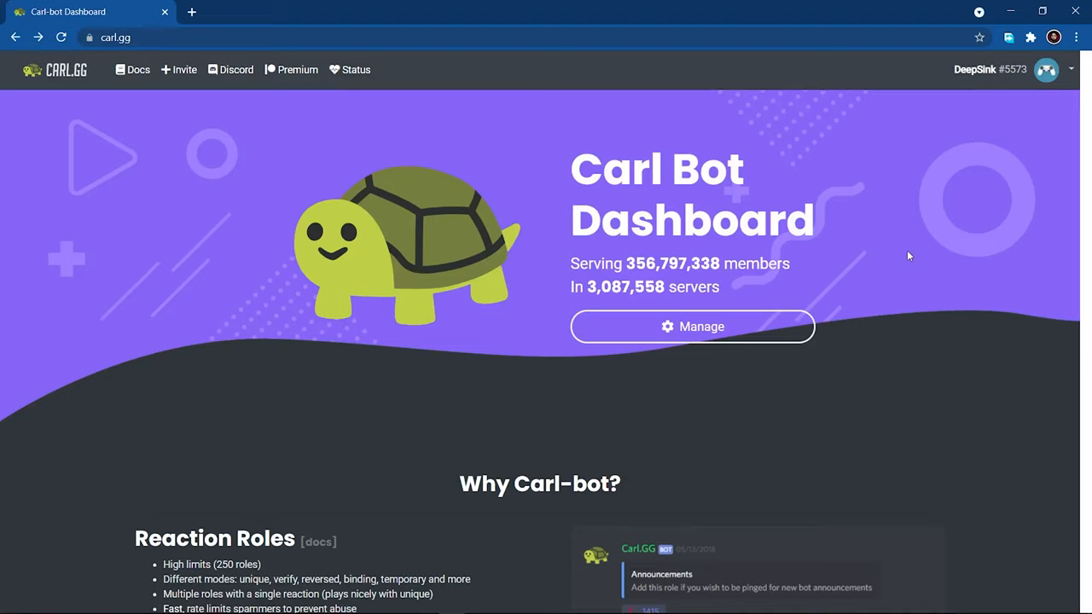
Manage DeepSink's server in Carl-bot and go to its Moderation settings.
{"action": "left_click", "coordinate": [693, 327]}
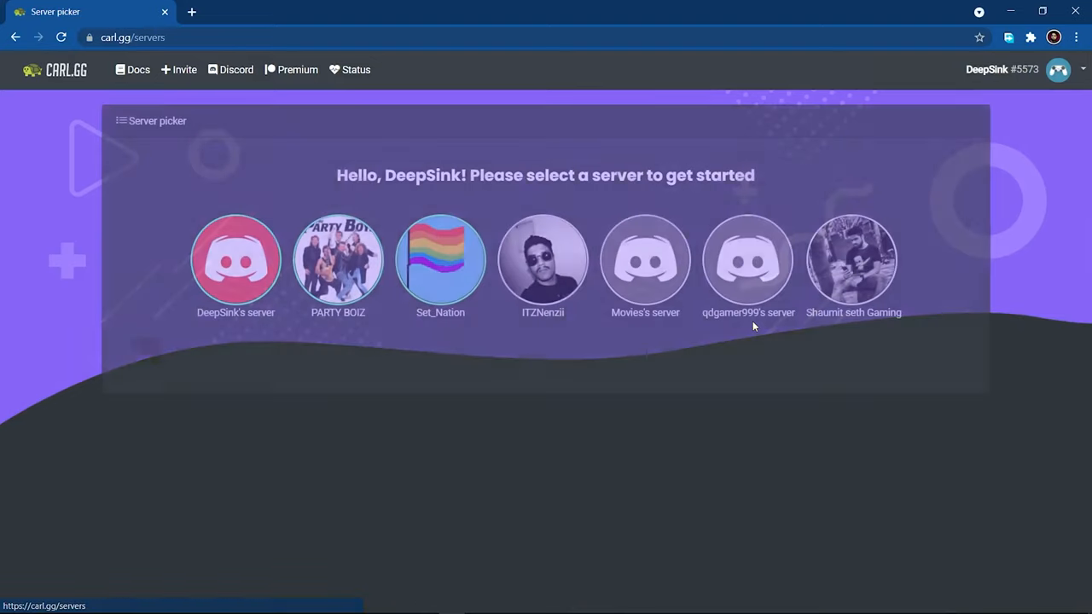
{"action": "left_click", "coordinate": [235, 259]}
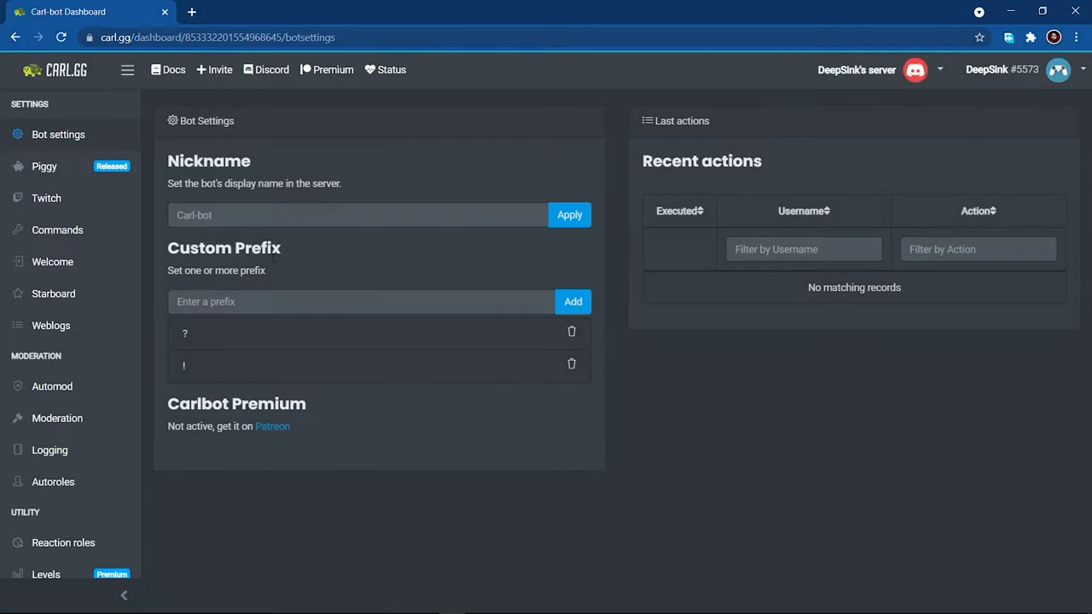
{"action": "mouse_move", "coordinate": [153, 314]}
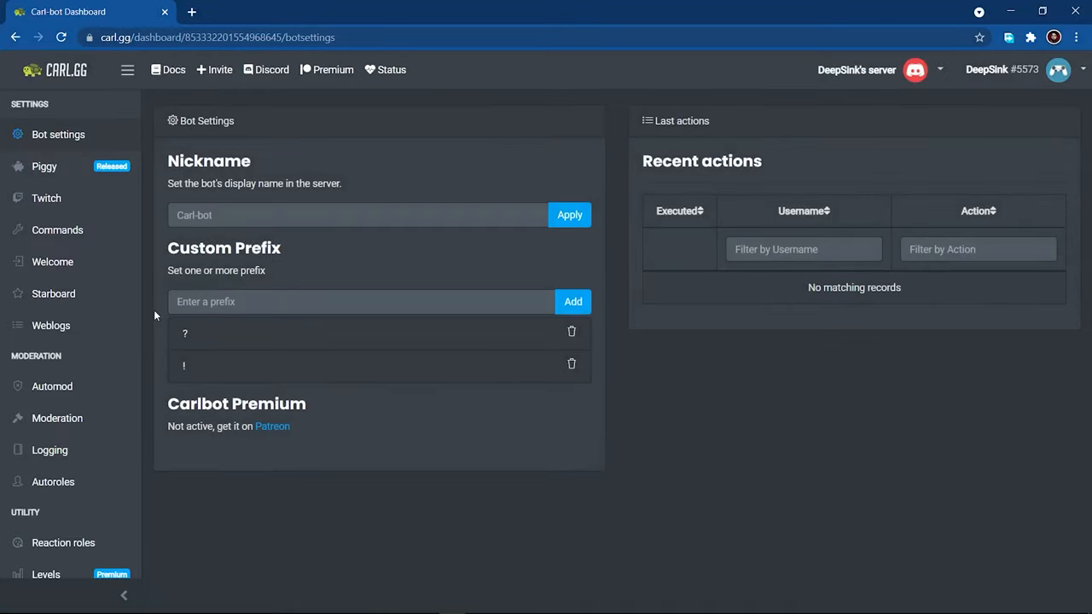
{"action": "left_click", "coordinate": [58, 418]}
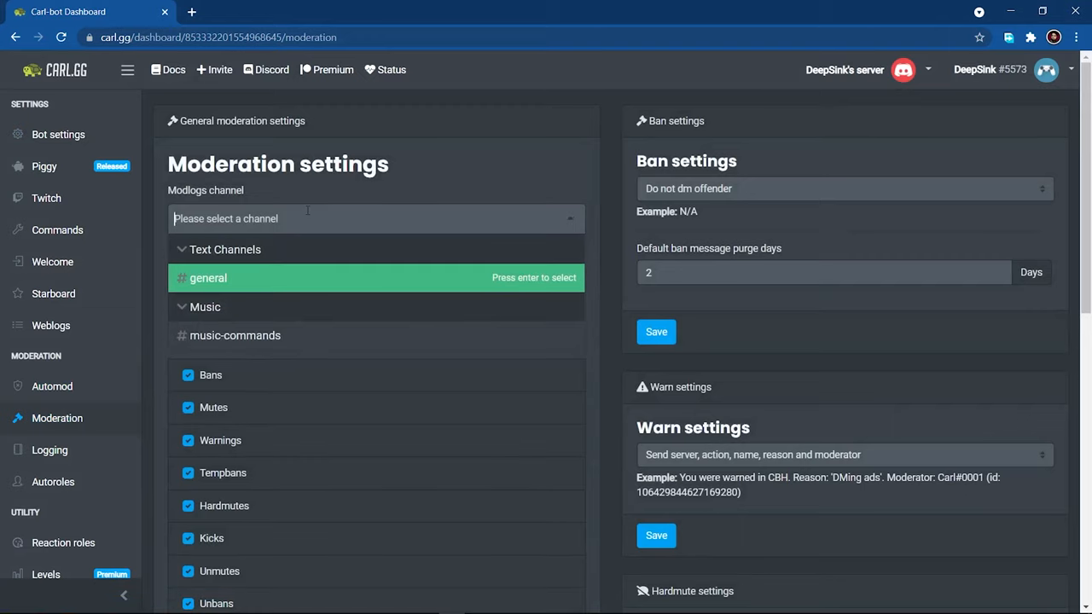
Send modlogs and reports to #music-commands, leaving all logged events enabled.
{"action": "left_click", "coordinate": [235, 336]}
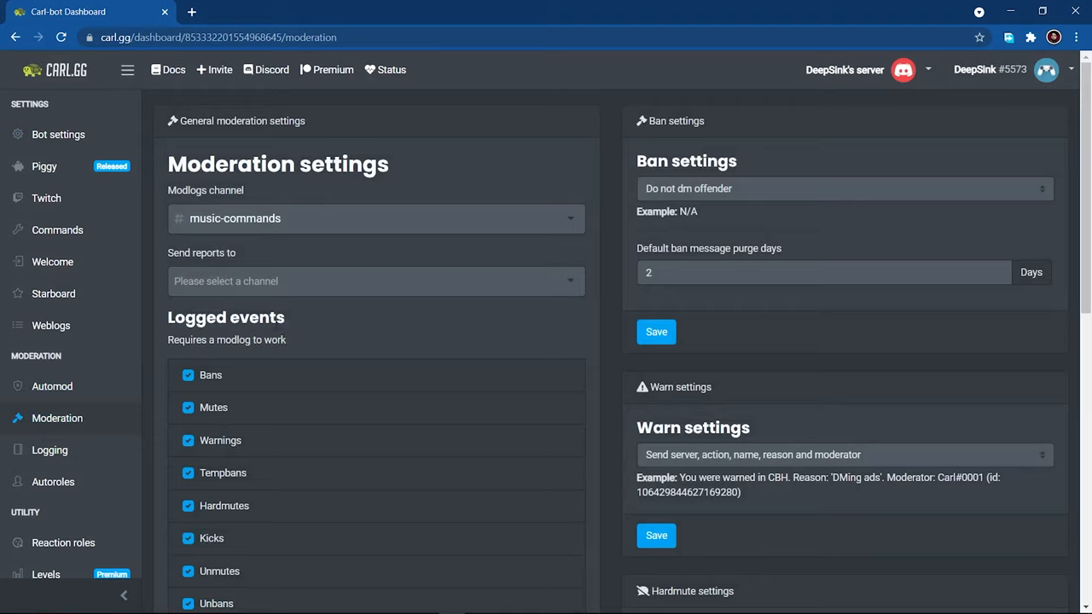
{"action": "left_click", "coordinate": [375, 279]}
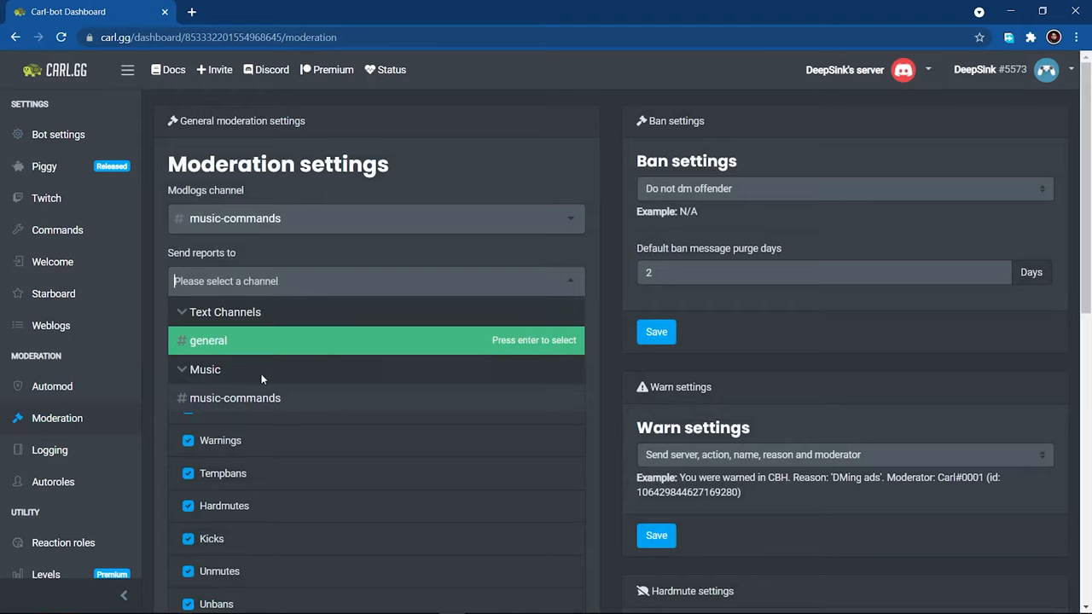
{"action": "left_click", "coordinate": [236, 399]}
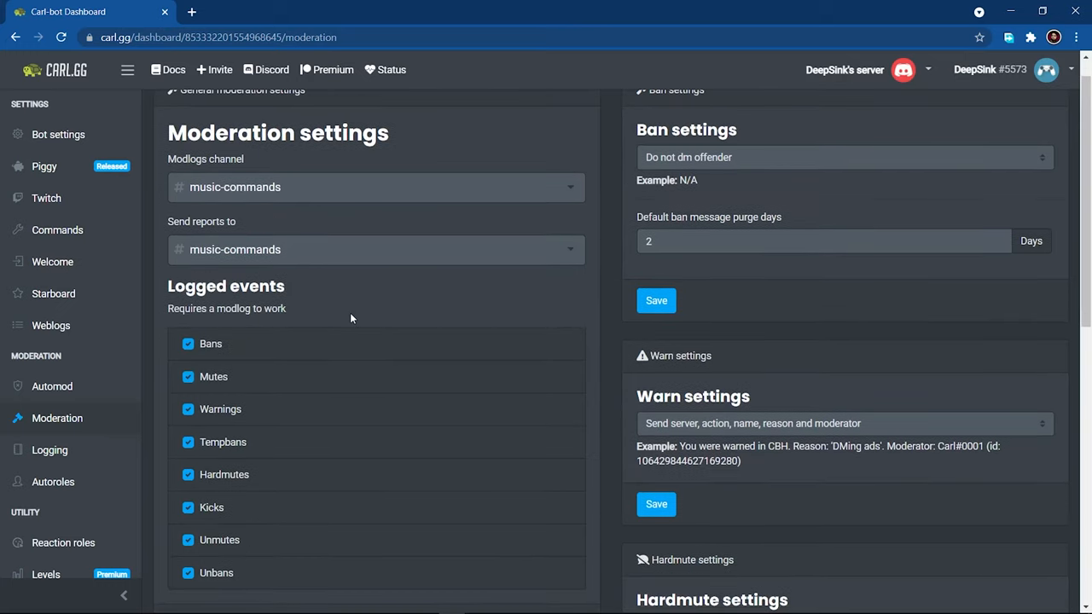
{"action": "scroll", "scroll_direction": "down", "scroll_amount": 3}
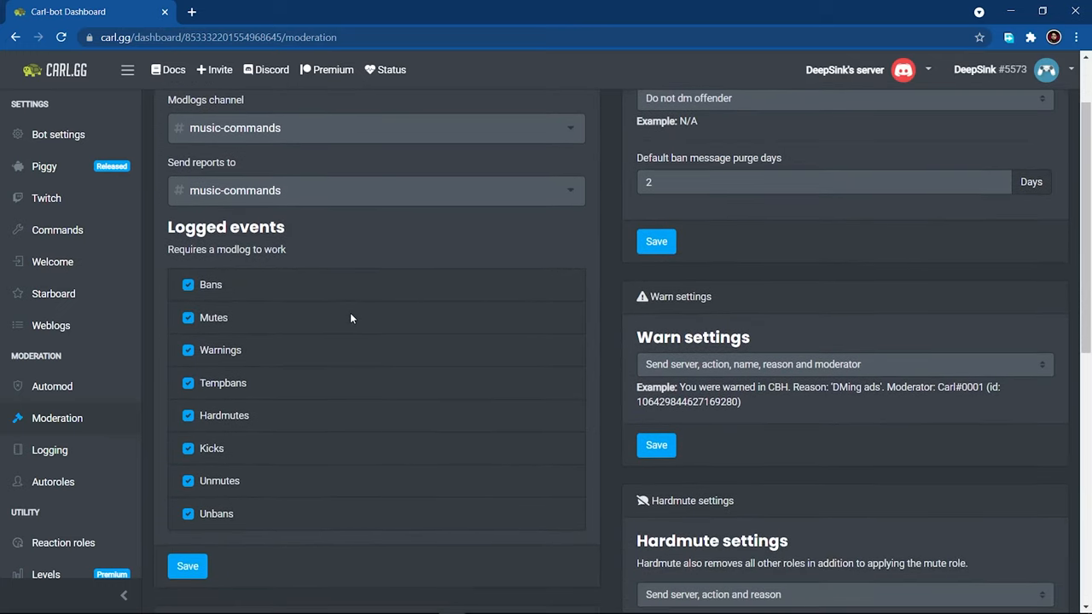
{"action": "scroll", "scroll_direction": "down", "scroll_amount": 3}
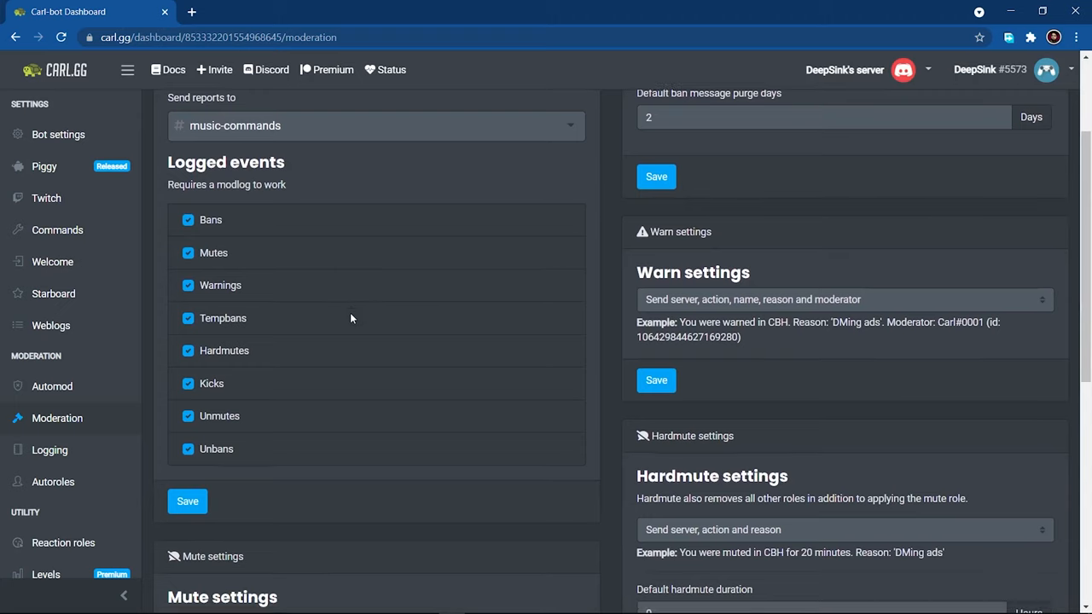
{"action": "scroll", "scroll_direction": "down", "scroll_amount": 3}
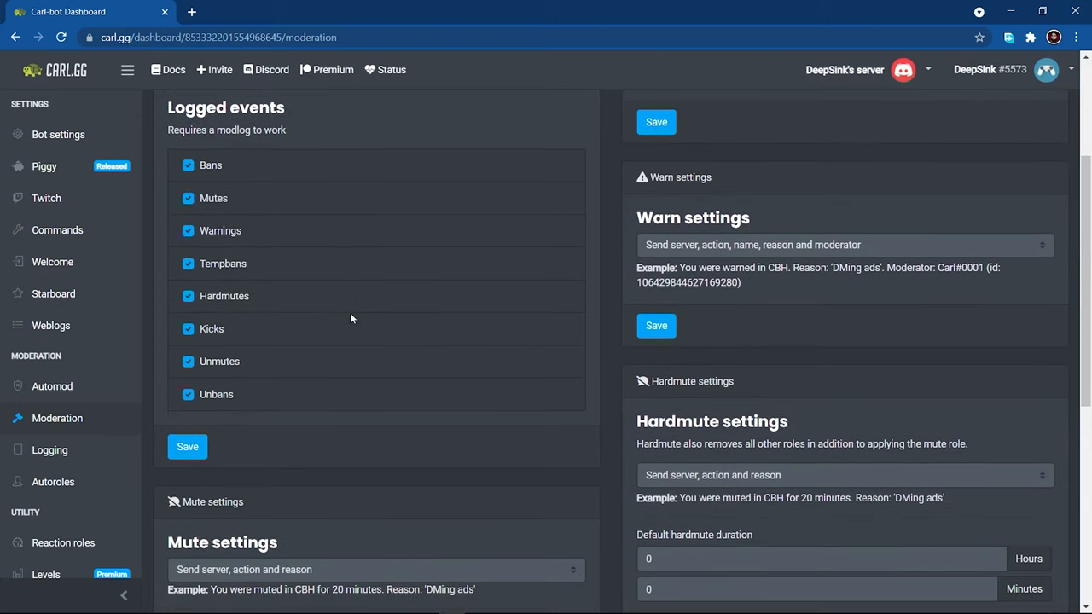
{"action": "scroll", "scroll_direction": "down", "scroll_amount": 3}
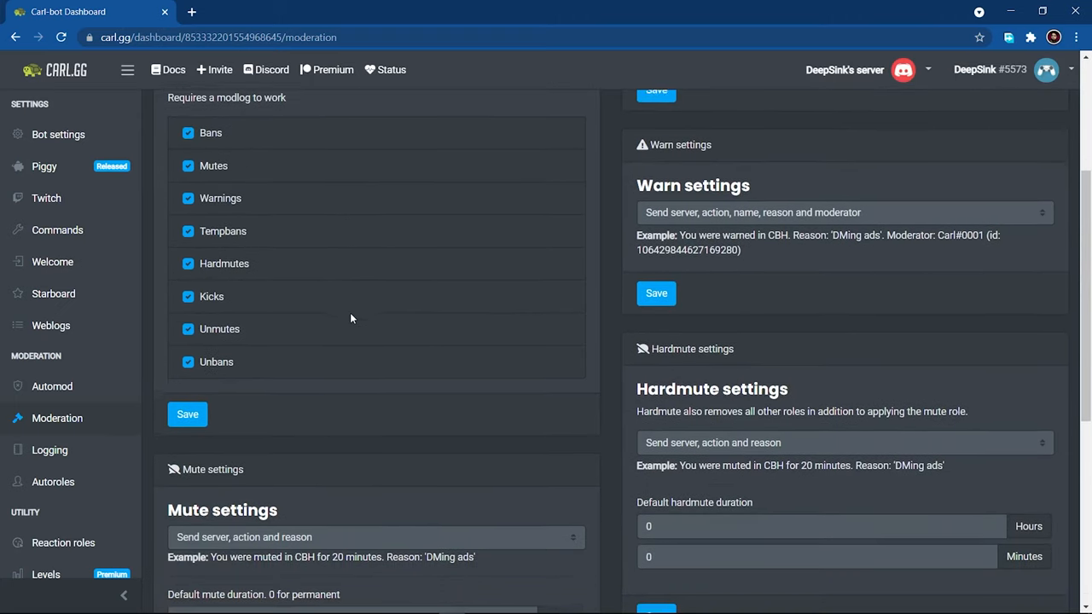
{"action": "scroll", "scroll_direction": "down", "scroll_amount": 3}
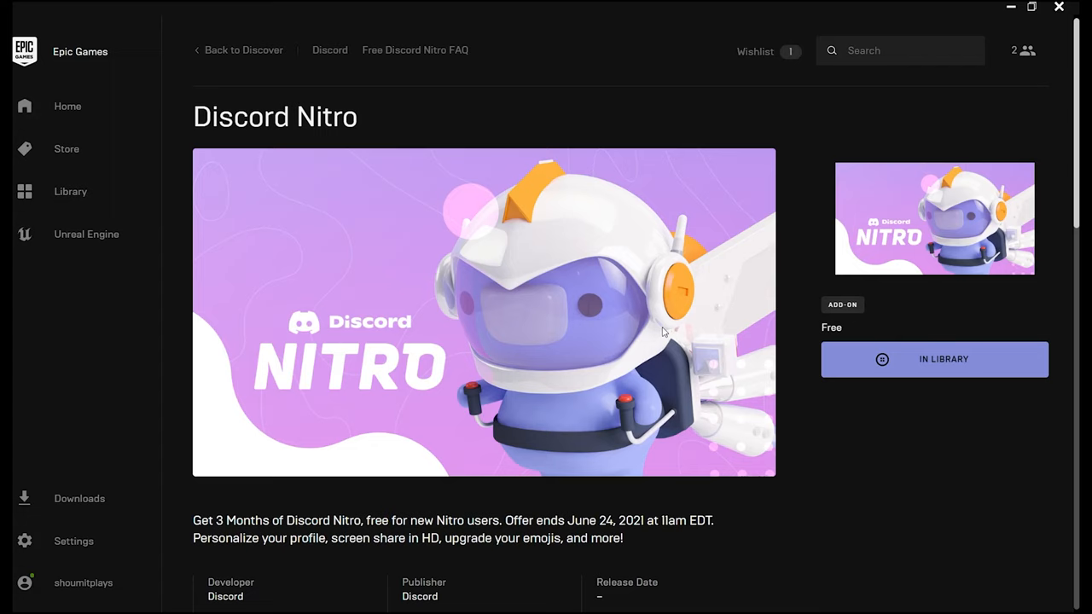
{"action": "scroll", "scroll_direction": "down", "scroll_amount": 3}
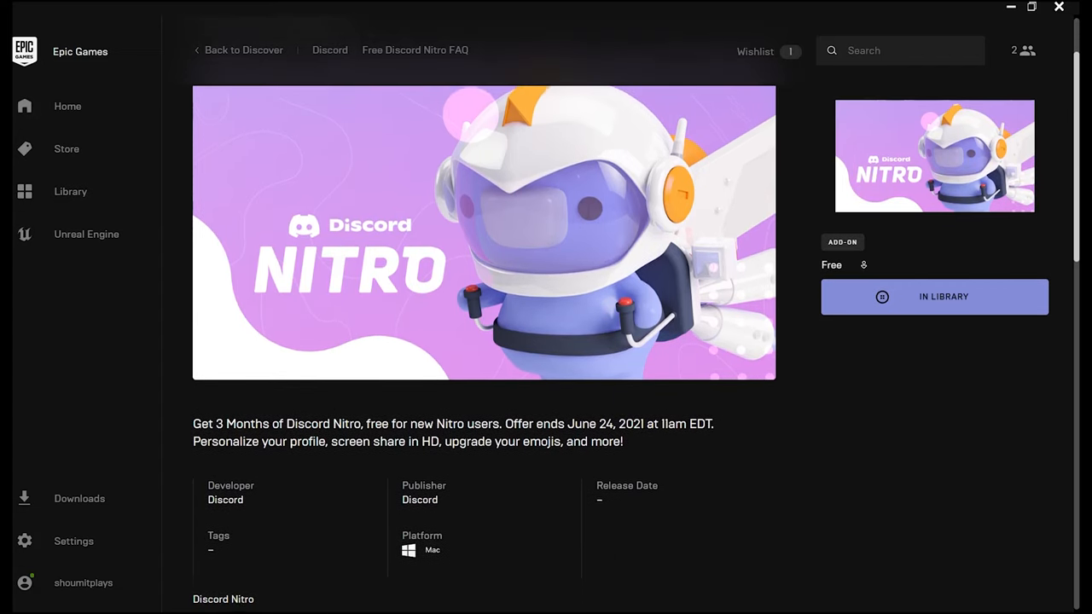
{"action": "scroll", "scroll_direction": "down", "scroll_amount": 3}
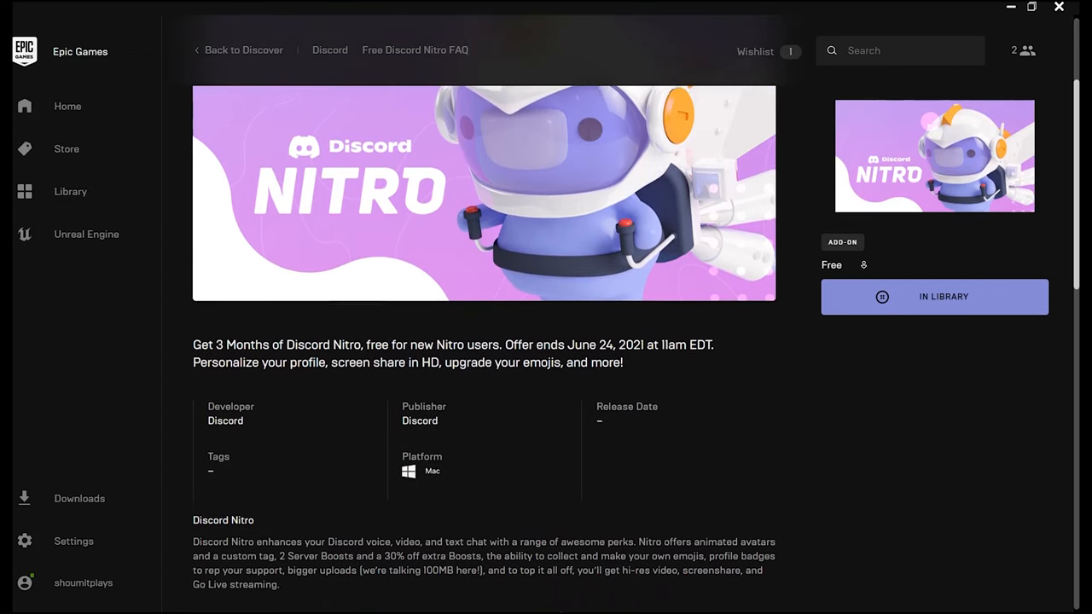
{"action": "scroll", "scroll_direction": "down", "scroll_amount": 3}
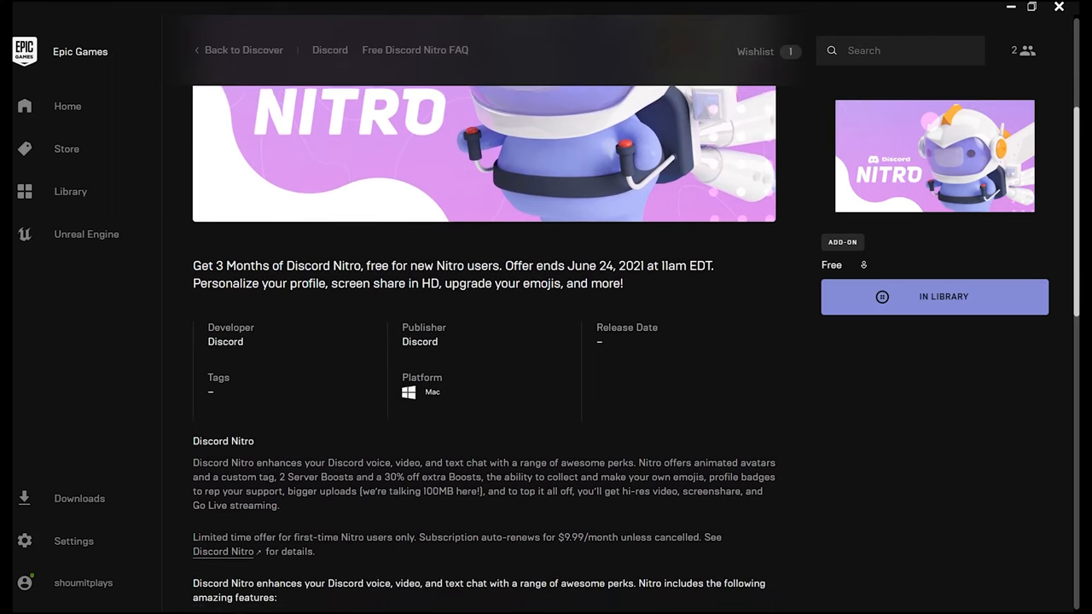
{"action": "scroll", "scroll_direction": "down", "scroll_amount": 3}
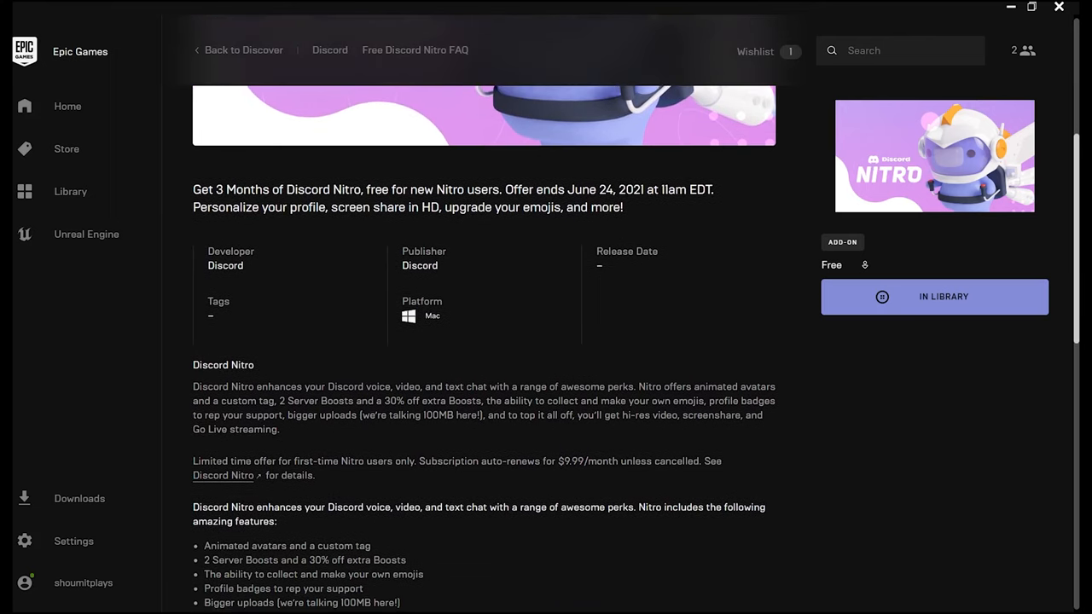